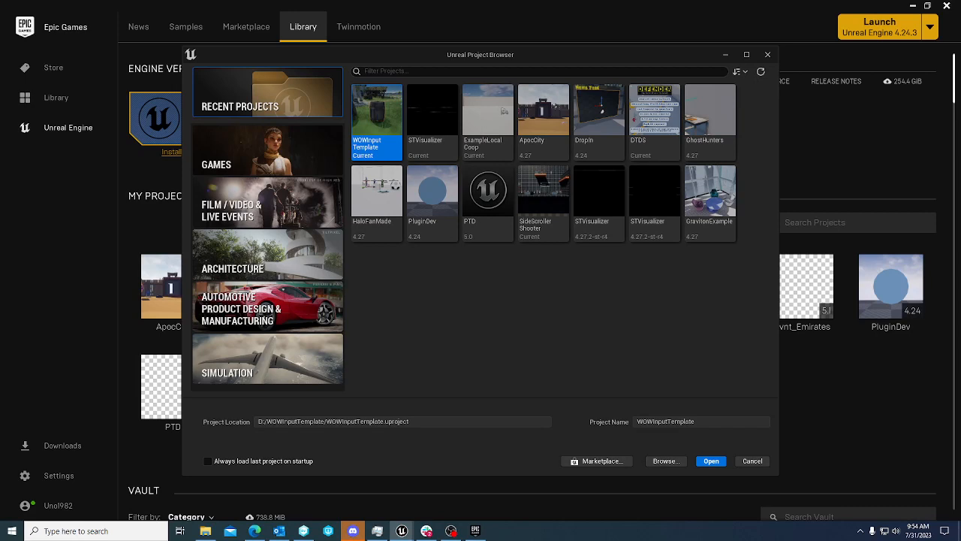
pyautogui.moveTo(335, 160)
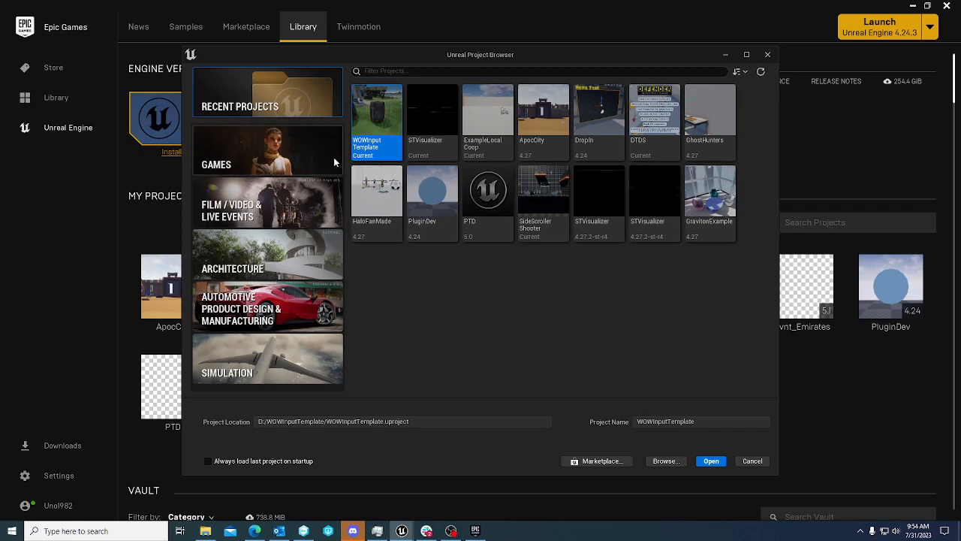
# Pick the Third Person games template, name the project LocalMultiTest, and browse for a save folder
pyautogui.click(267, 150)
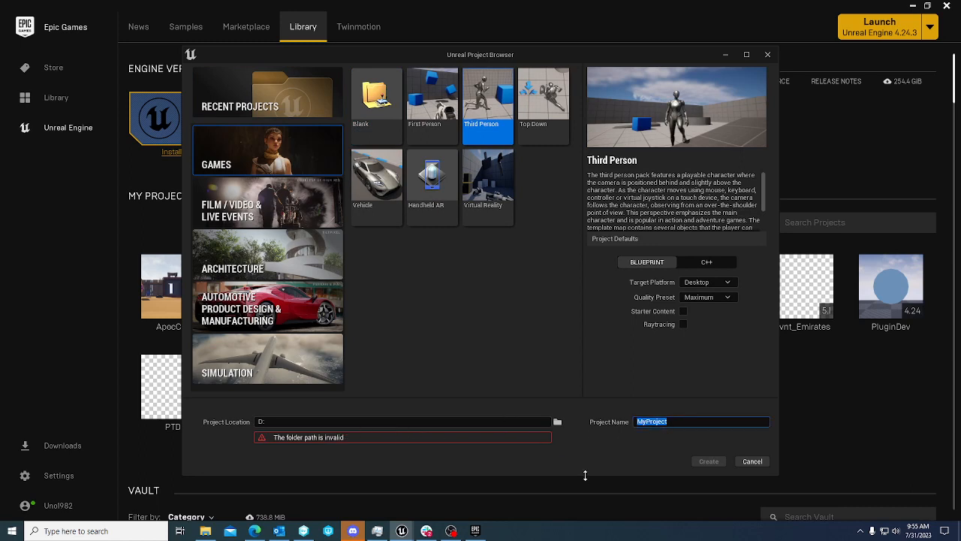
pyautogui.write('L')
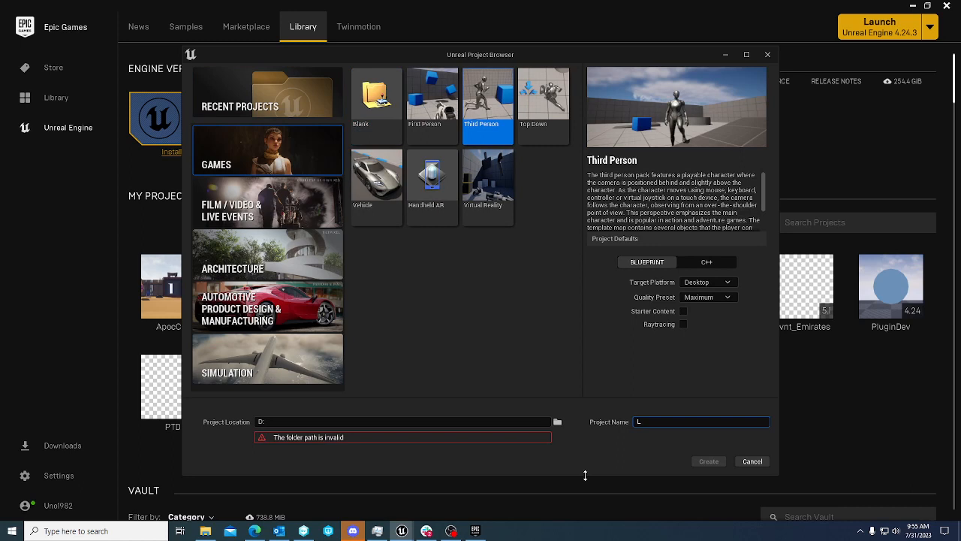
pyautogui.write('ocalMultiTest')
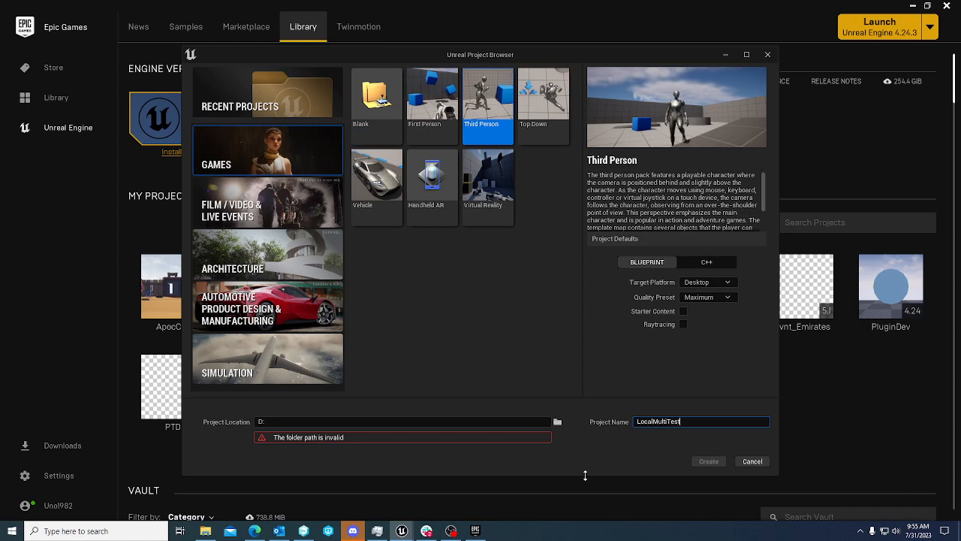
pyautogui.moveTo(558, 422)
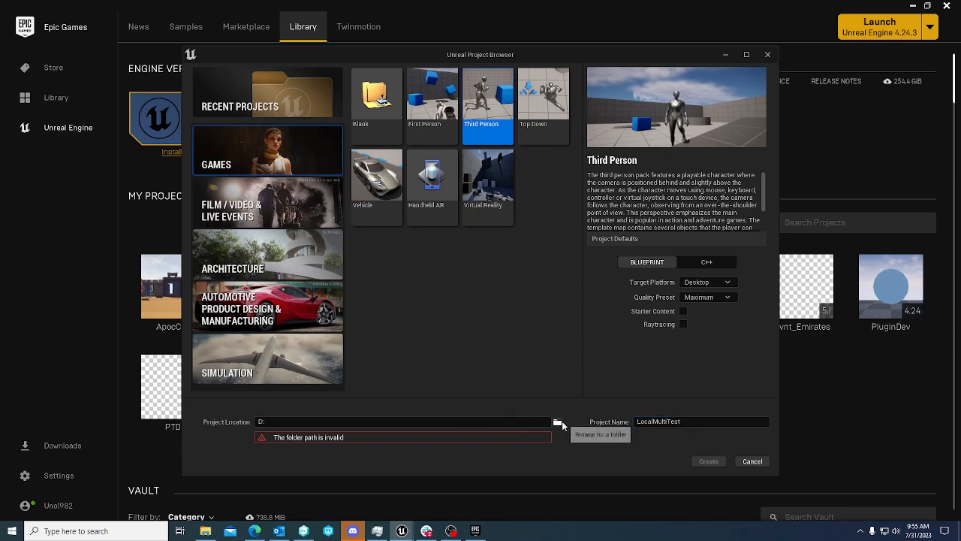
pyautogui.click(557, 422)
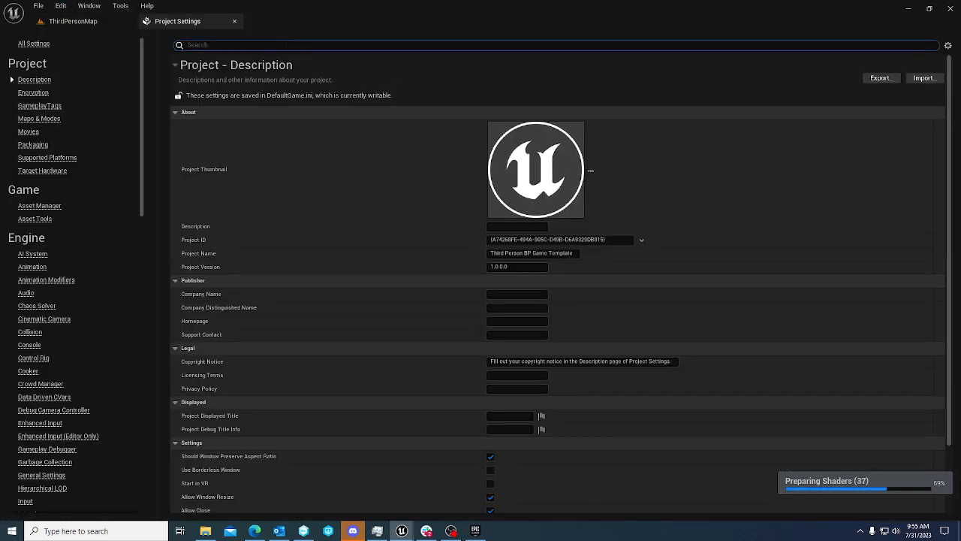
# Filter Project Settings by 'skip' to find Skip Assigning Gamepad to Player 1
pyautogui.write('skip')
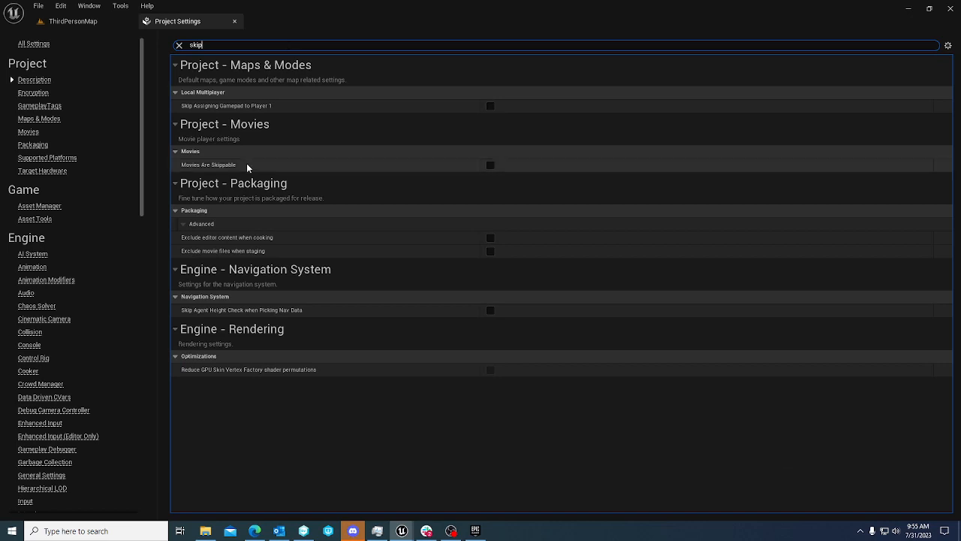
pyautogui.moveTo(195, 107)
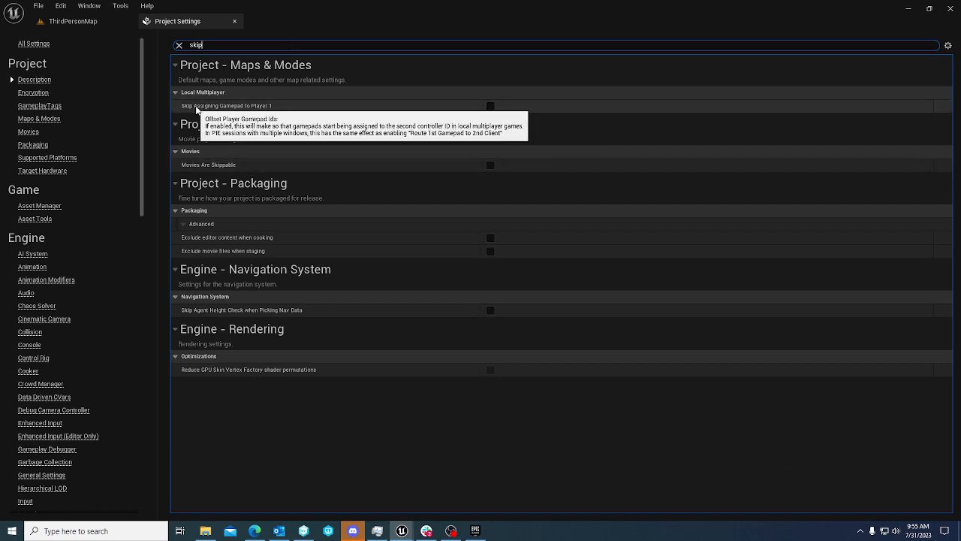
pyautogui.moveTo(502, 114)
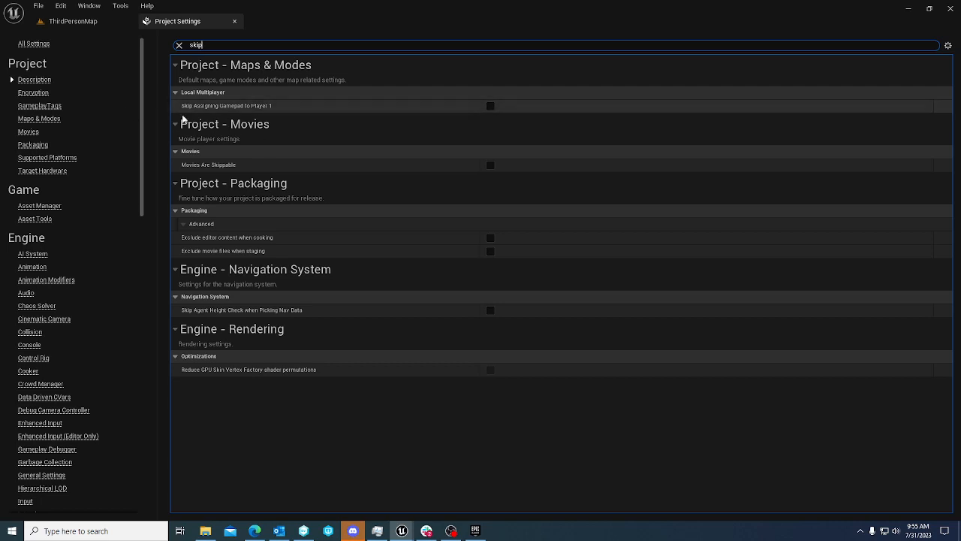
pyautogui.moveTo(238, 132)
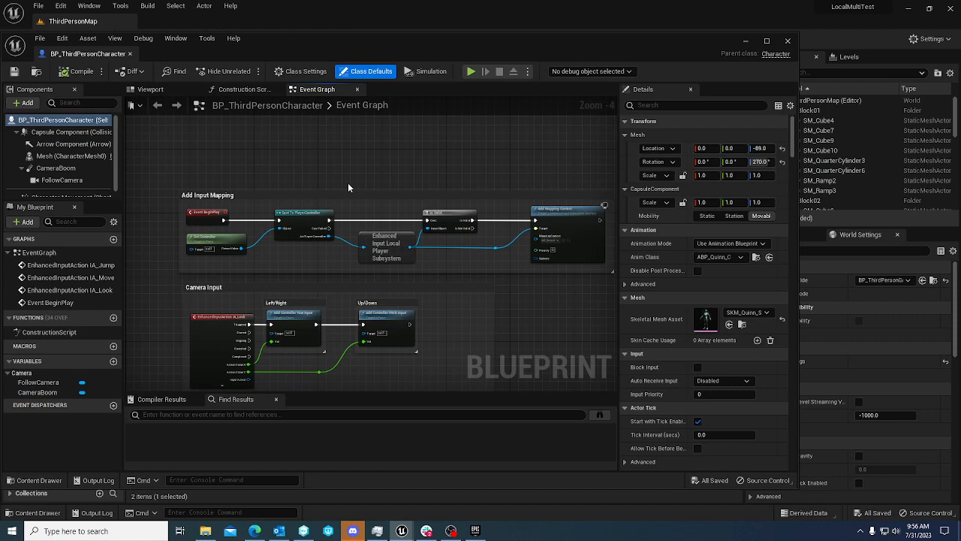
pyautogui.moveTo(410, 241)
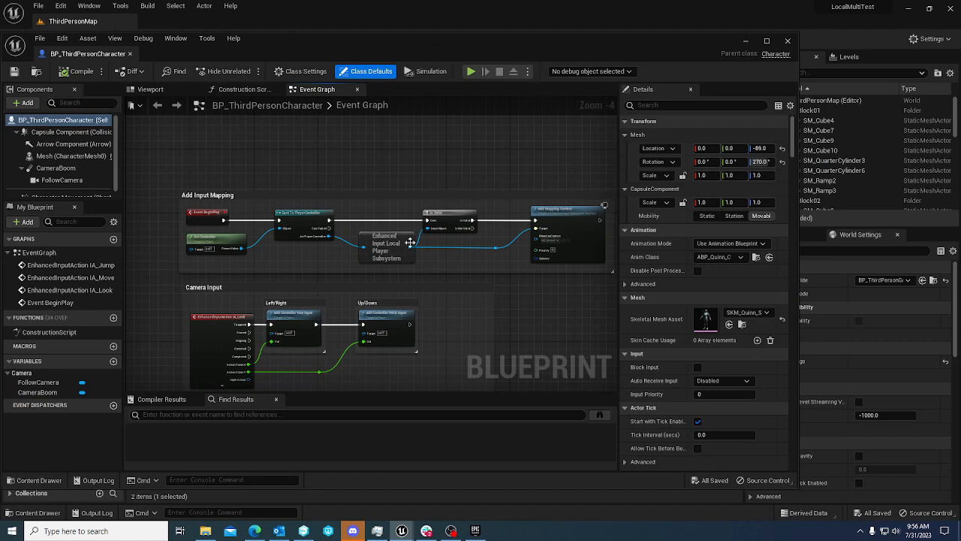
pyautogui.moveTo(398, 260)
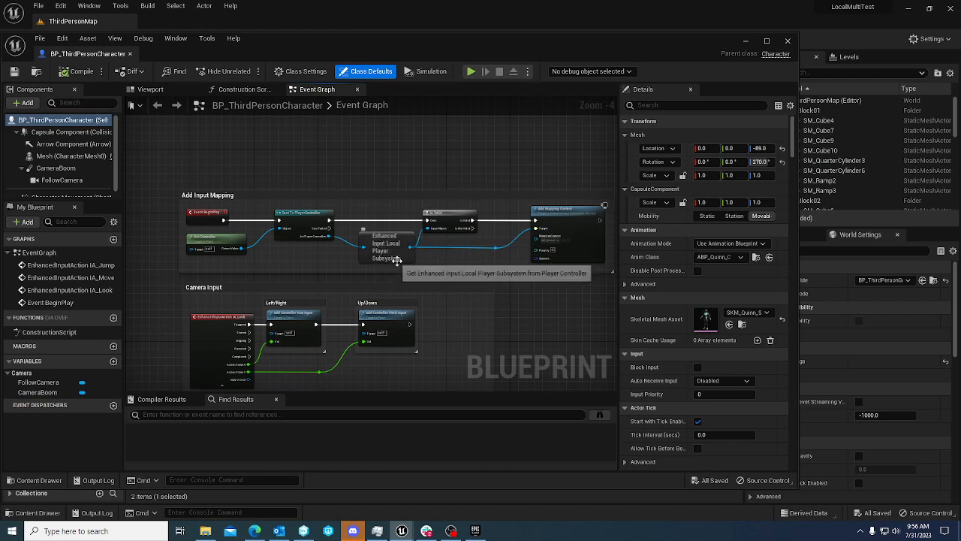
pyautogui.moveTo(542, 271)
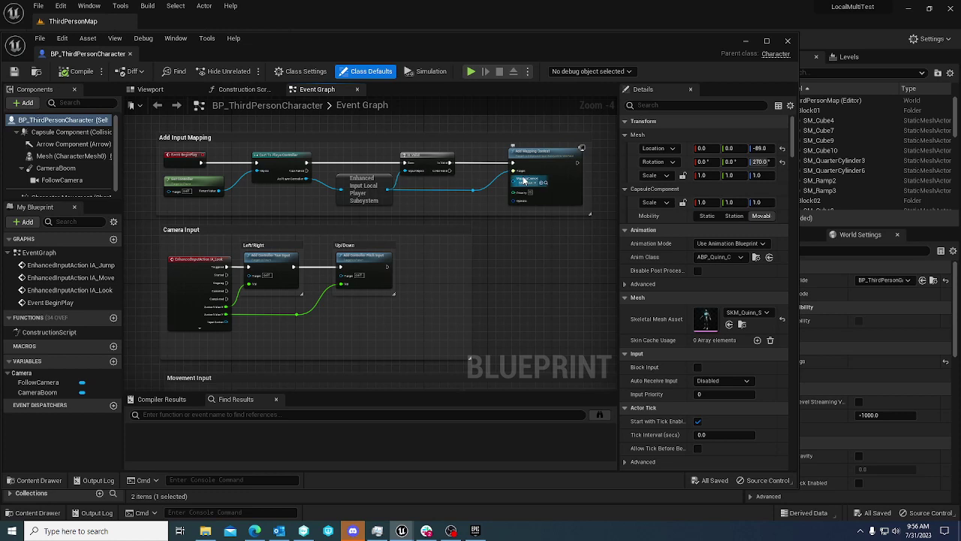
pyautogui.moveTo(374, 180)
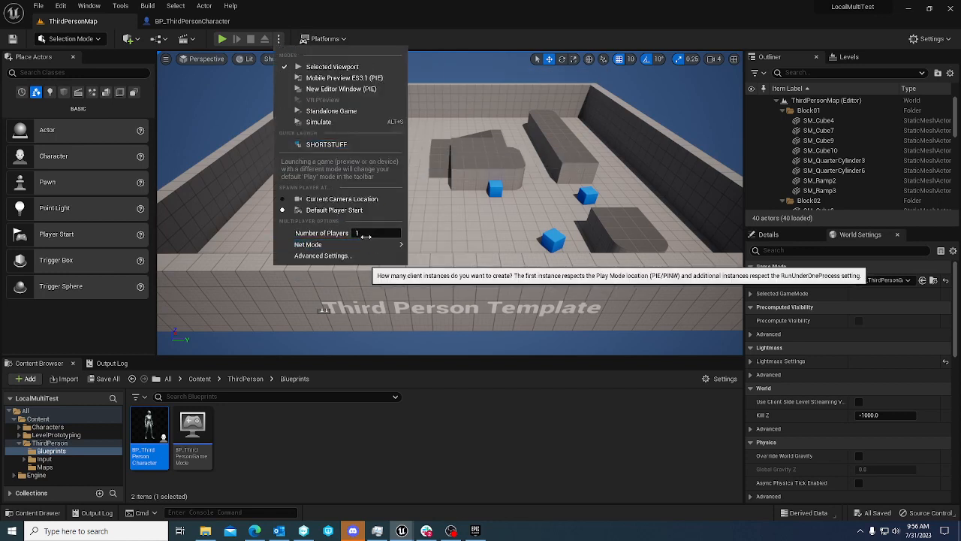
# Review the Number of Players setting in the Play options menu
pyautogui.click(307, 244)
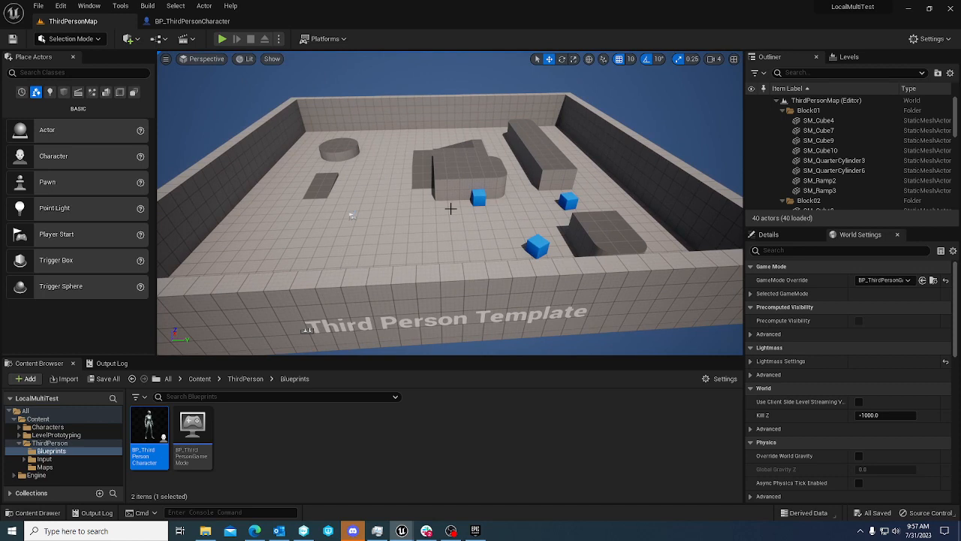
pyautogui.moveTo(386, 158)
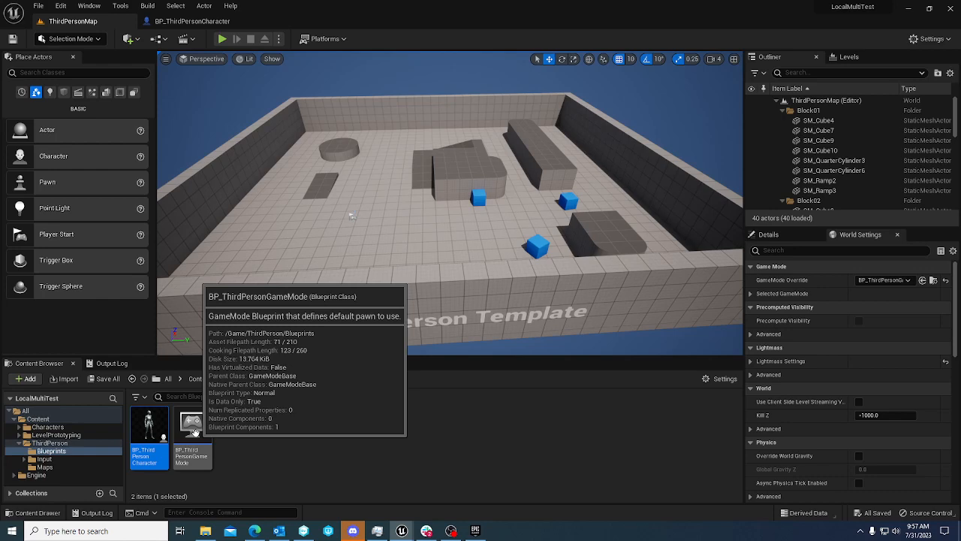
# Open BP_ThirdPersonGameMode and add a Create Local Player node, moving it higher in the graph
pyautogui.doubleClick(192, 424)
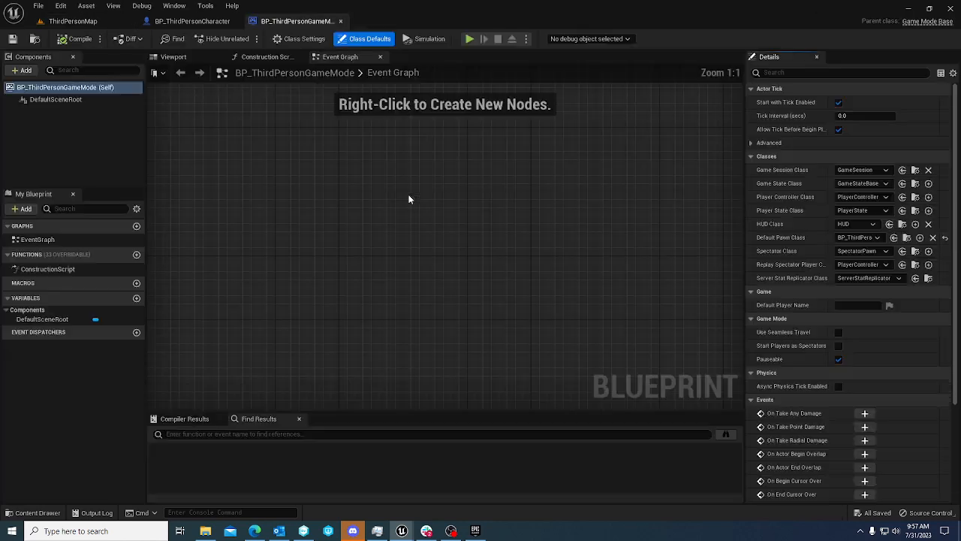
pyautogui.rightClick(409, 199)
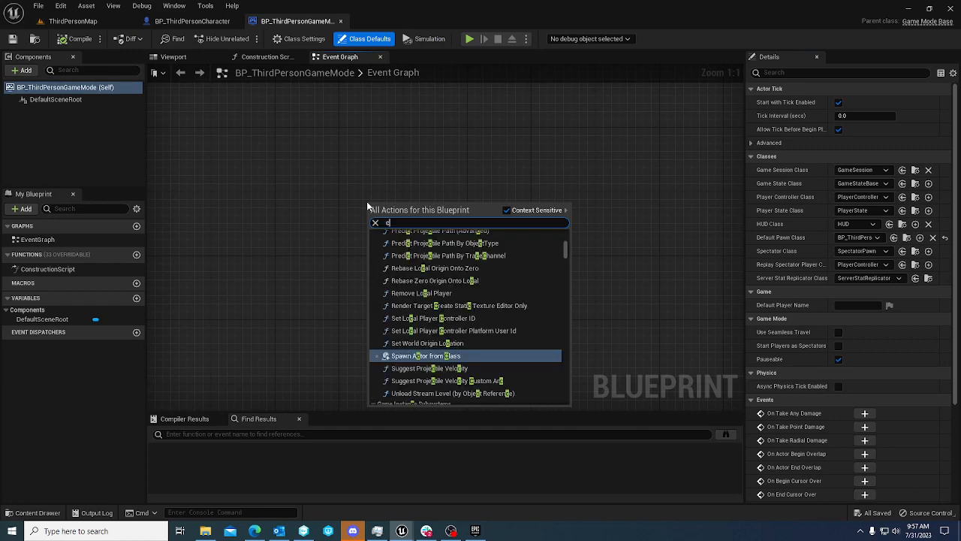
pyautogui.write('reate local')
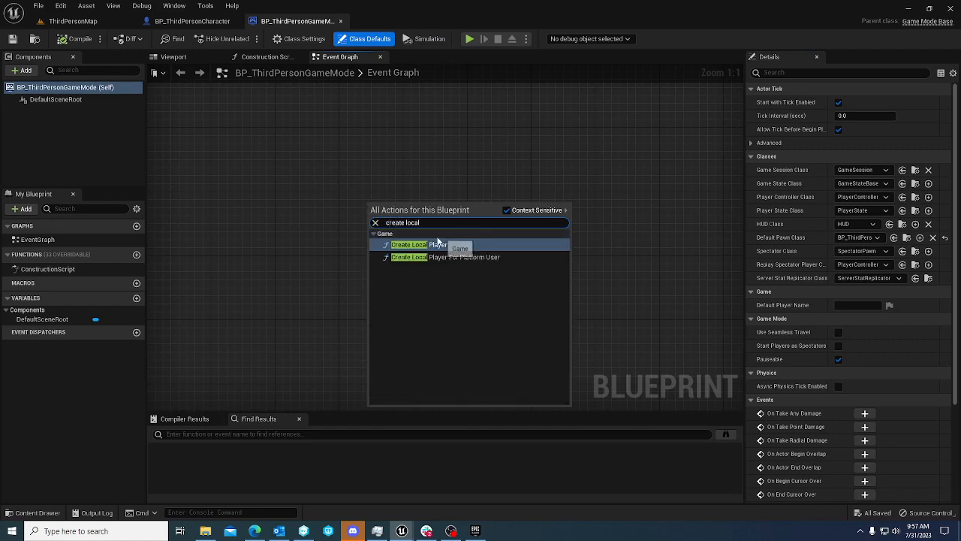
pyautogui.click(409, 244)
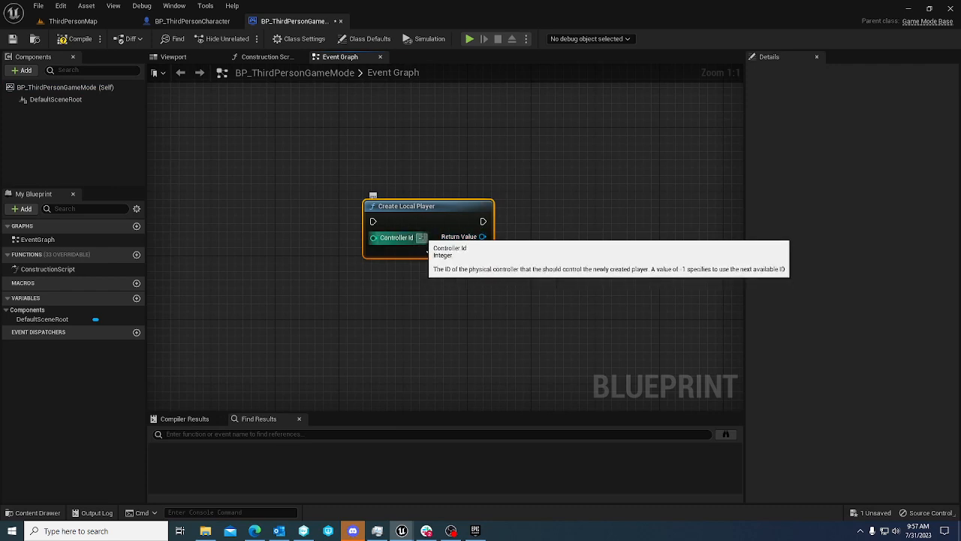
pyautogui.moveTo(428, 206); pyautogui.dragTo(476, 174)
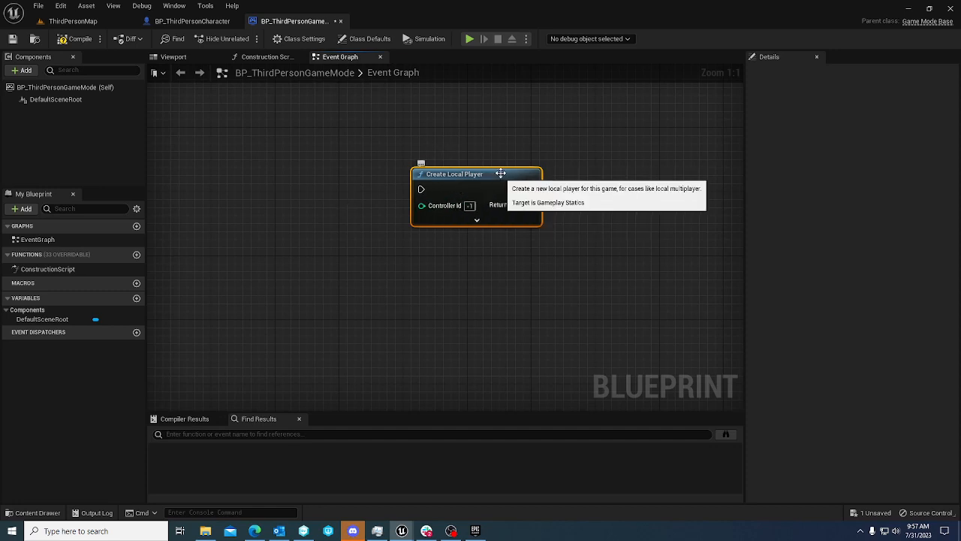
pyautogui.moveTo(503, 241)
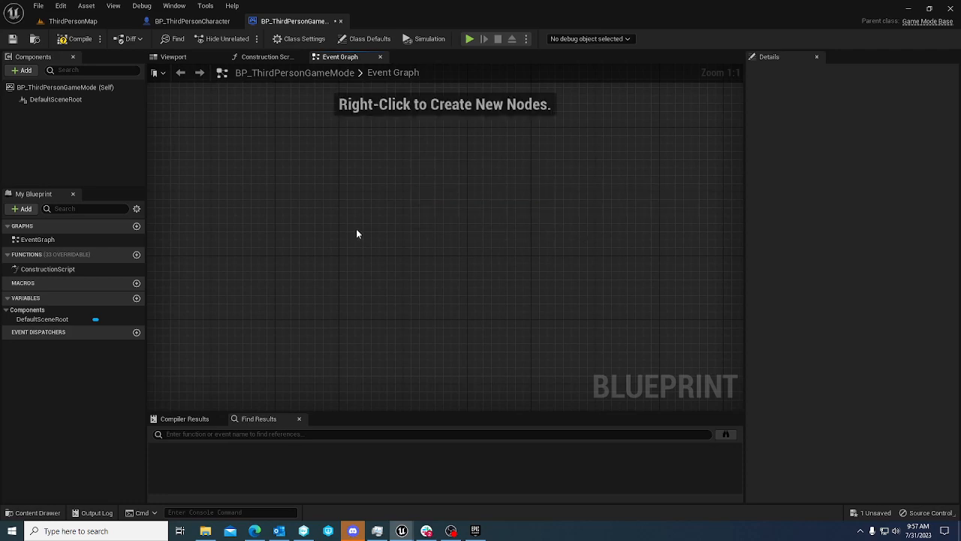
# Set GameMode Override to BP_ThirdPersonGameMode and Default Pawn Class to None in World Settings
pyautogui.rightClick(357, 234)
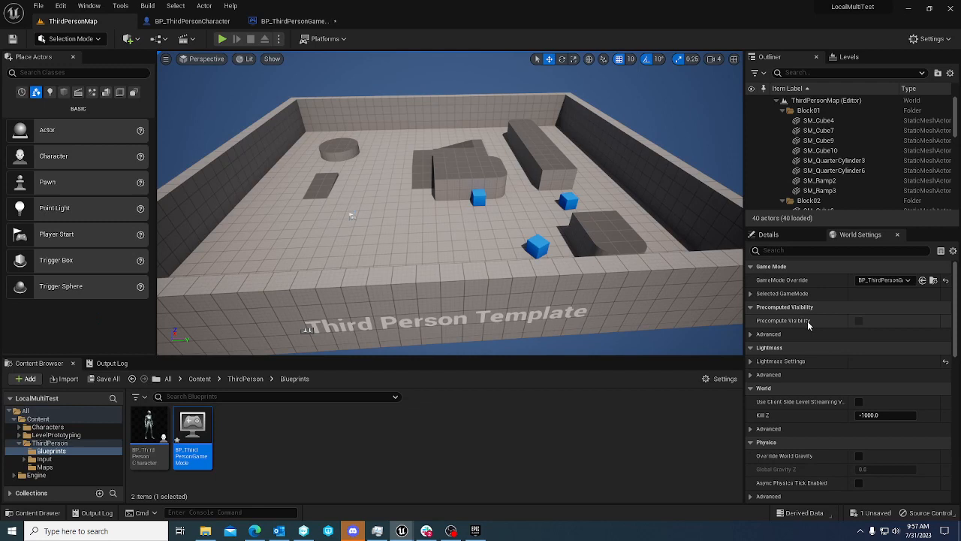
pyautogui.click(750, 293)
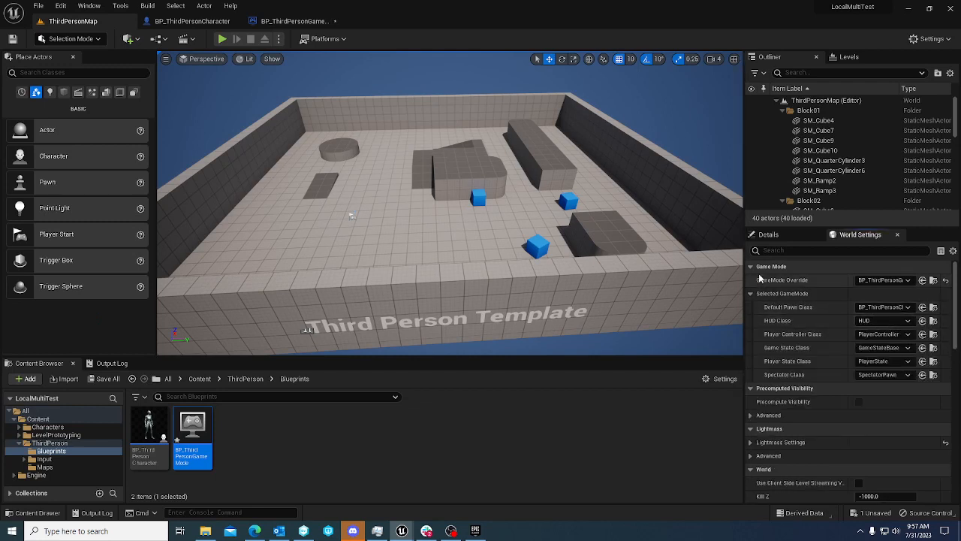
pyautogui.click(884, 307)
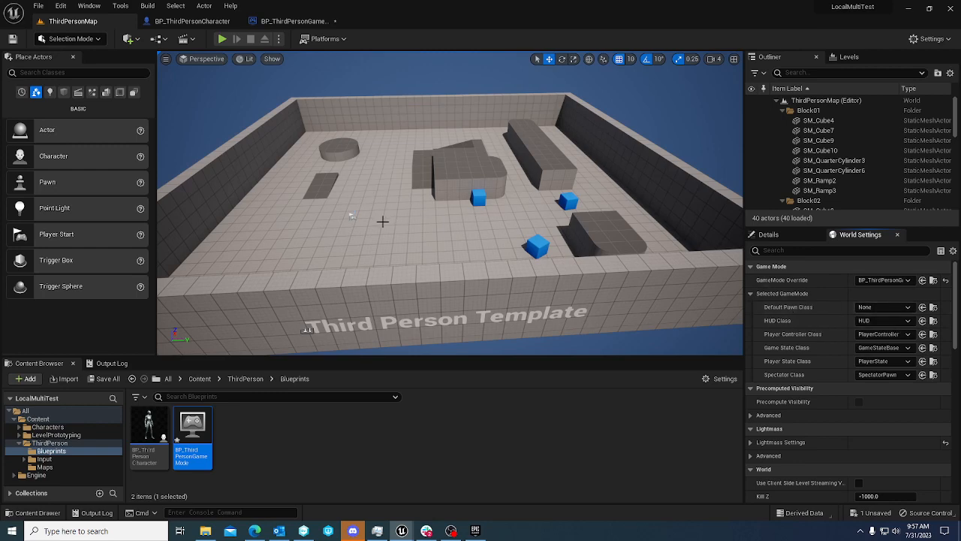
pyautogui.moveTo(447, 176)
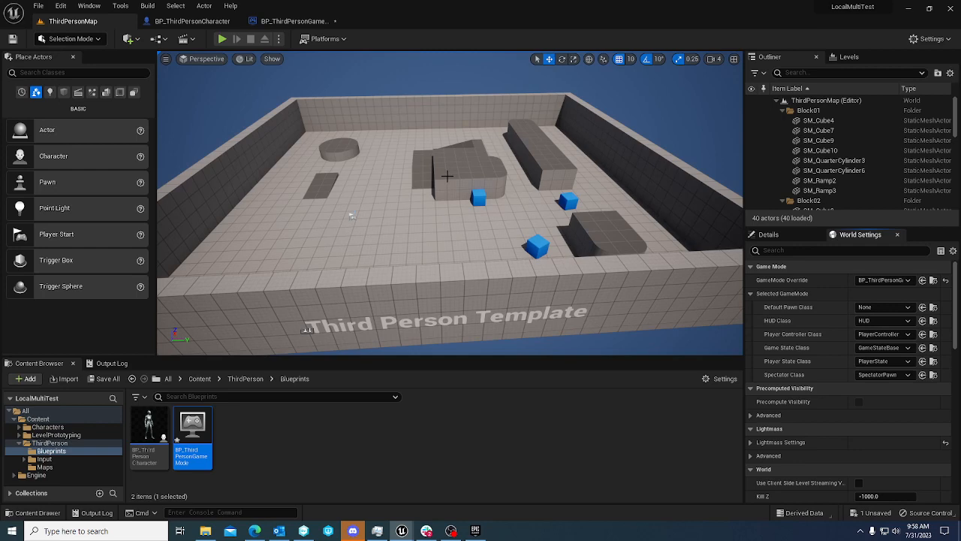
pyautogui.moveTo(447, 176); pyautogui.dragTo(442, 216)
pyautogui.write('event beg')
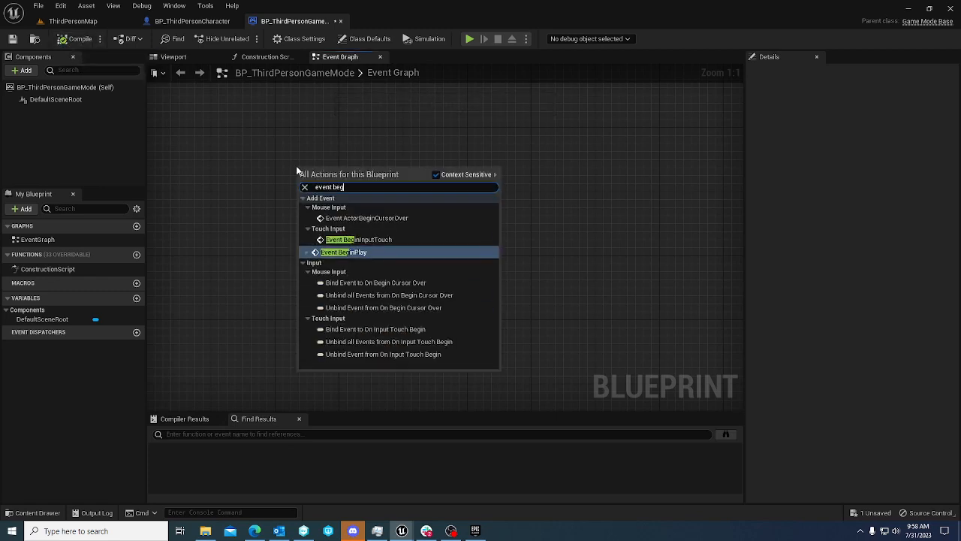
# Add Event BeginPlay feeding a Get All Actors Of Class node
pyautogui.click(343, 252)
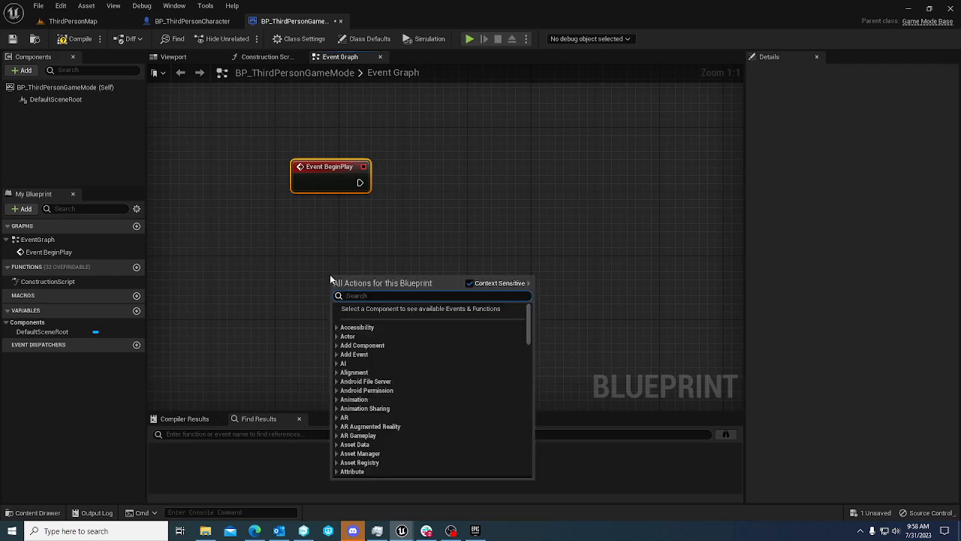
pyautogui.write('find all')
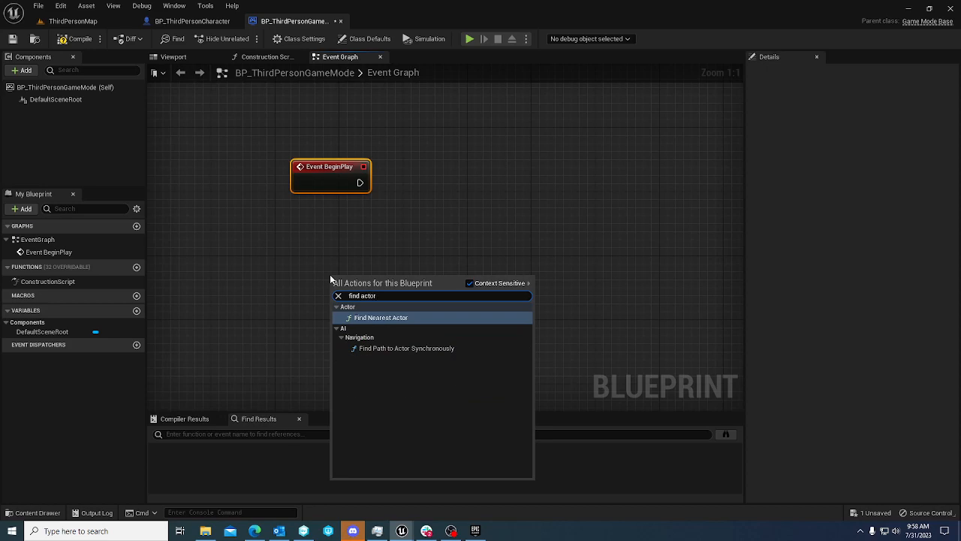
pyautogui.write('all')
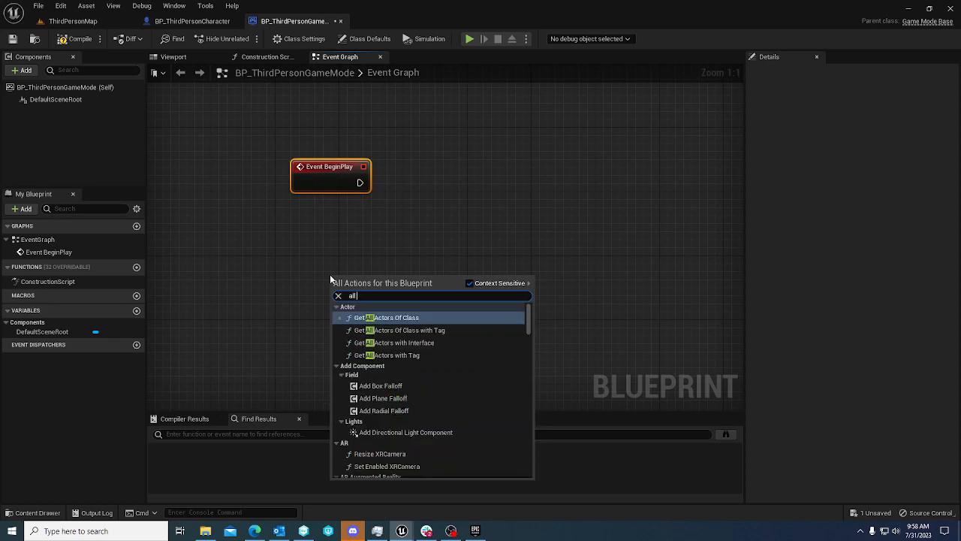
pyautogui.click(388, 317)
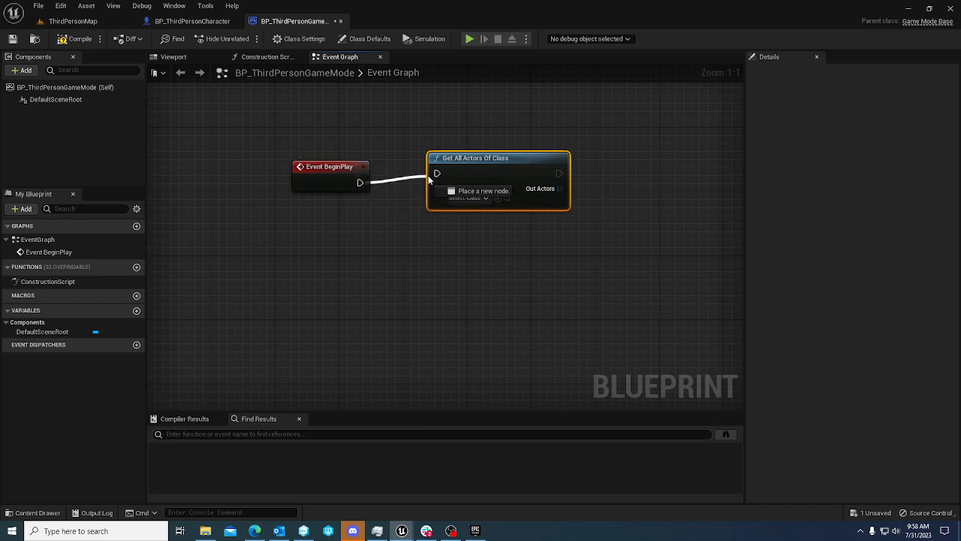
# Set the actor class to Player Start and pick a random array item from it
pyautogui.click(472, 214)
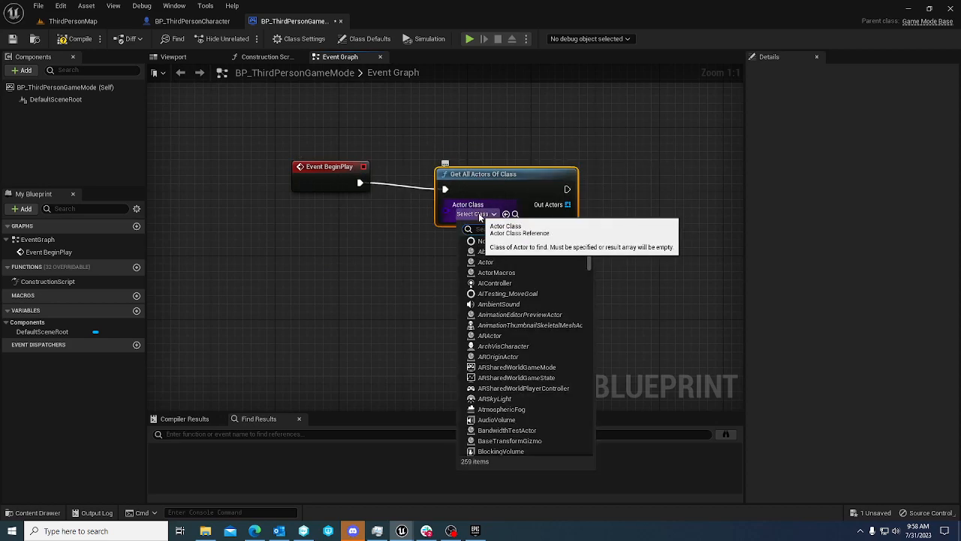
pyautogui.write('player')
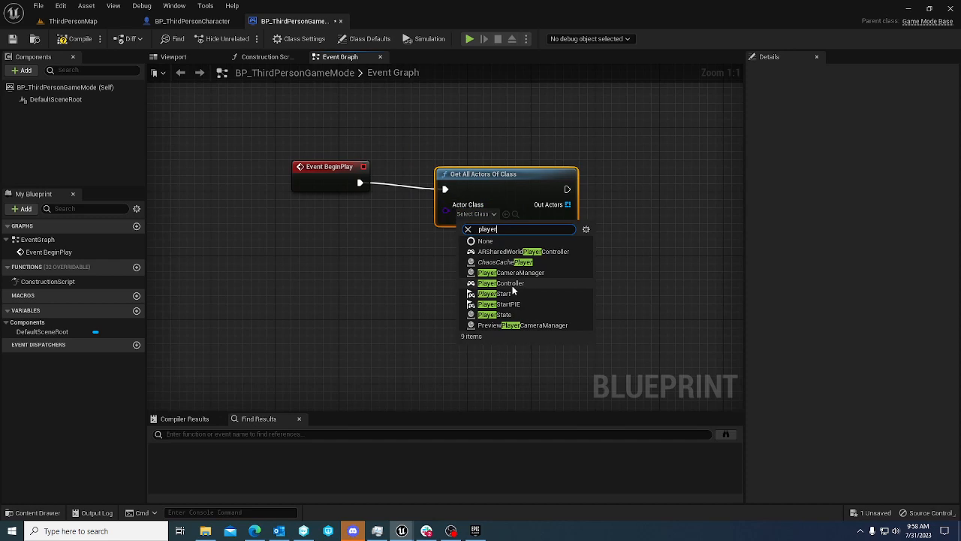
pyautogui.click(486, 293)
pyautogui.write('r')
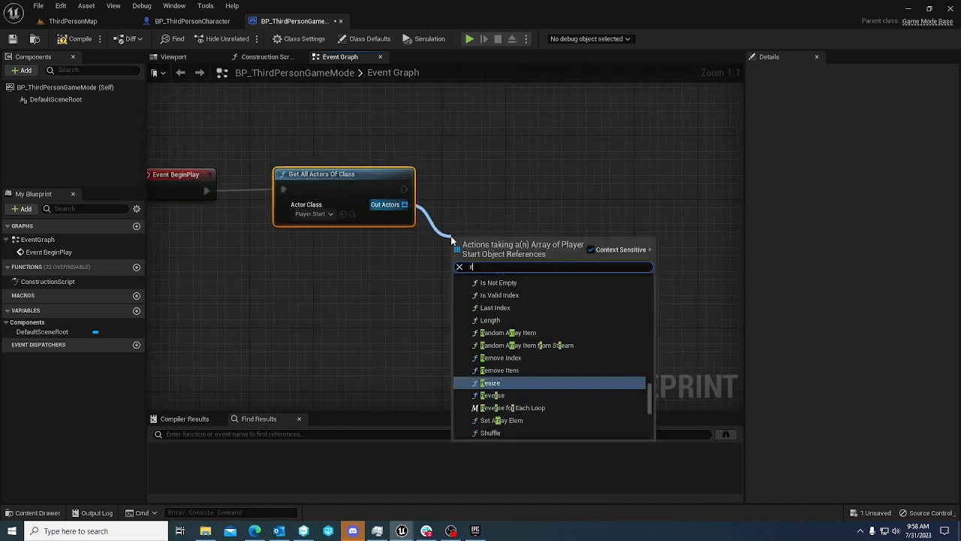
pyautogui.write('andom')
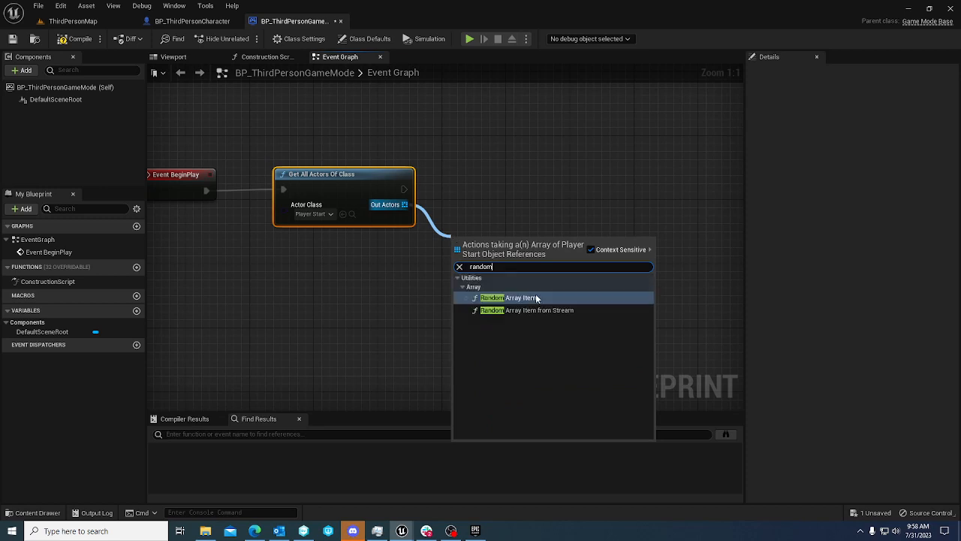
pyautogui.click(511, 297)
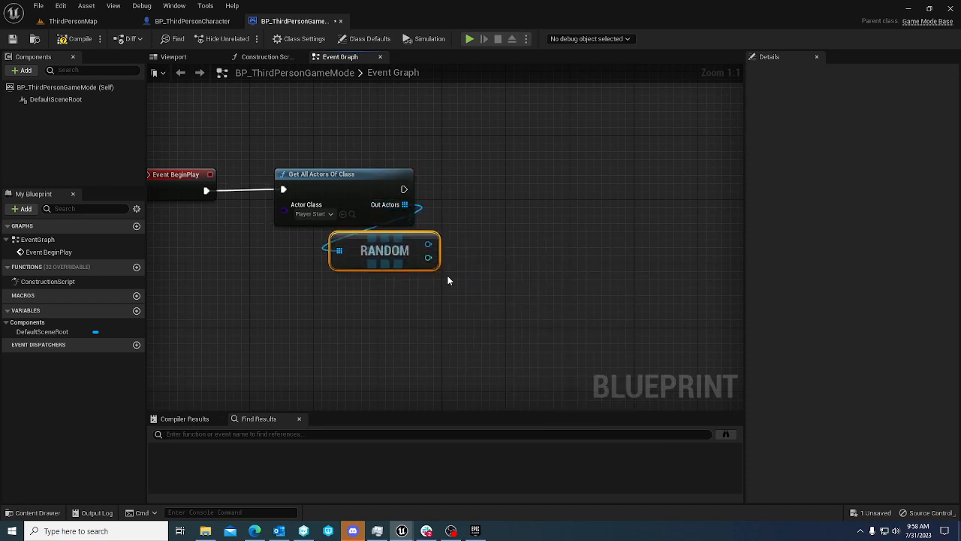
pyautogui.moveTo(428, 231)
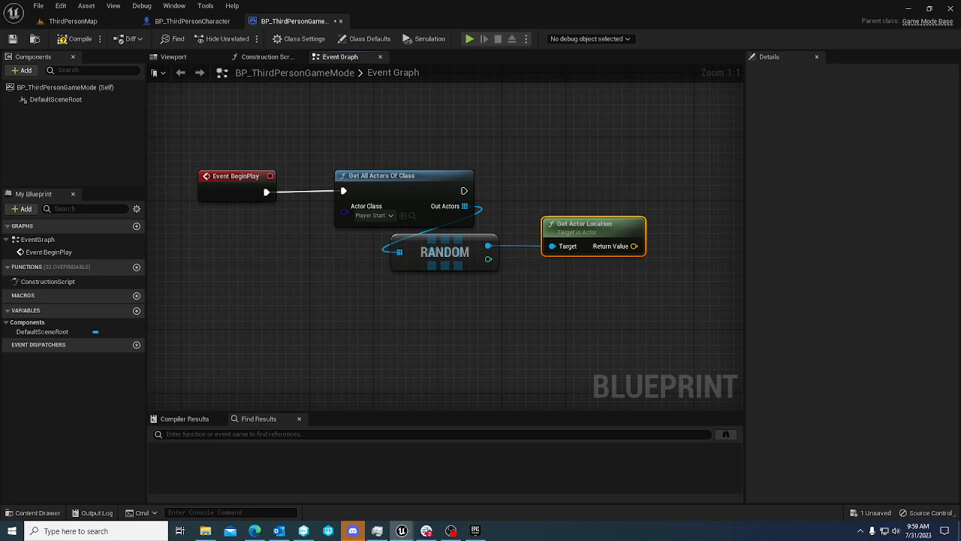
# Swap the random pick for a For Each Loop that sets Array Index and calls Create Local Player
pyautogui.moveTo(445, 252); pyautogui.dragTo(500, 268)
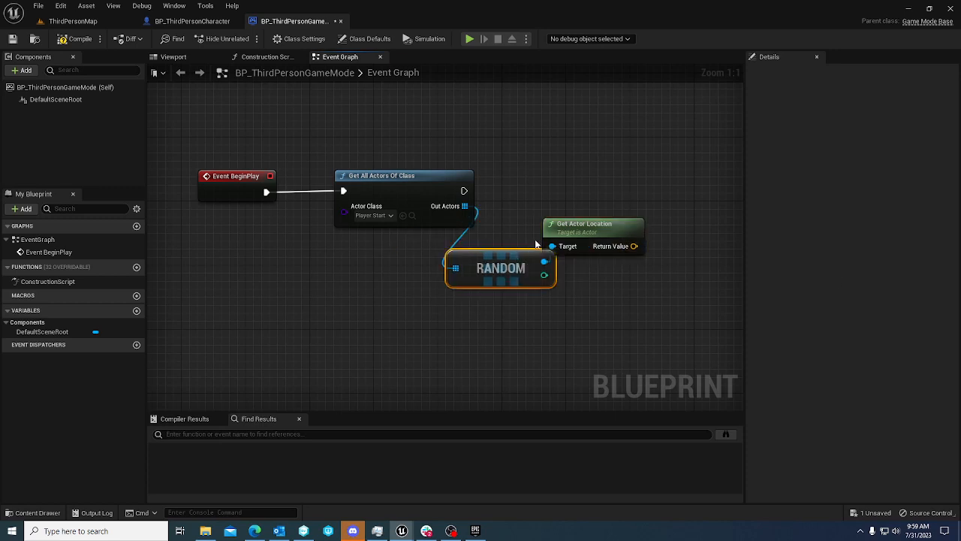
pyautogui.press('Delete')
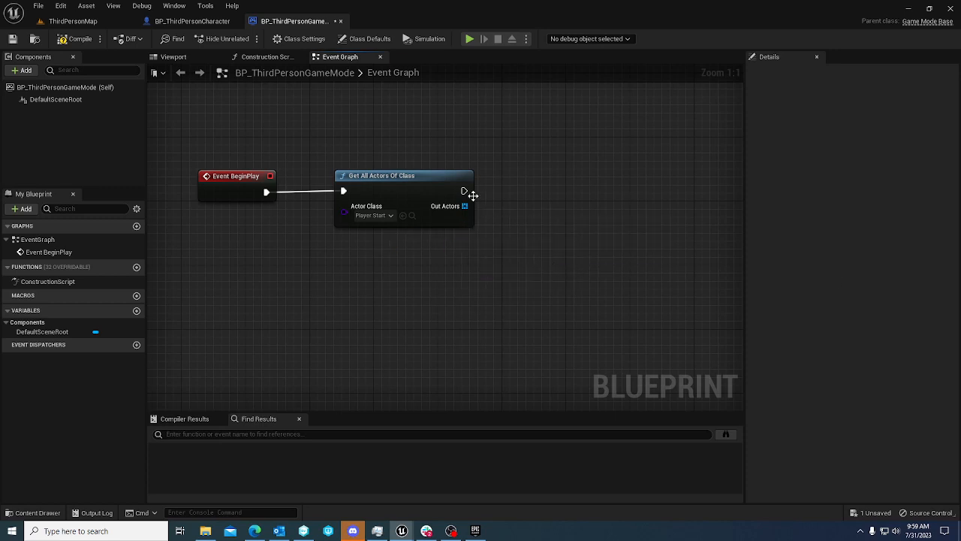
pyautogui.moveTo(474, 211)
pyautogui.write('for each')
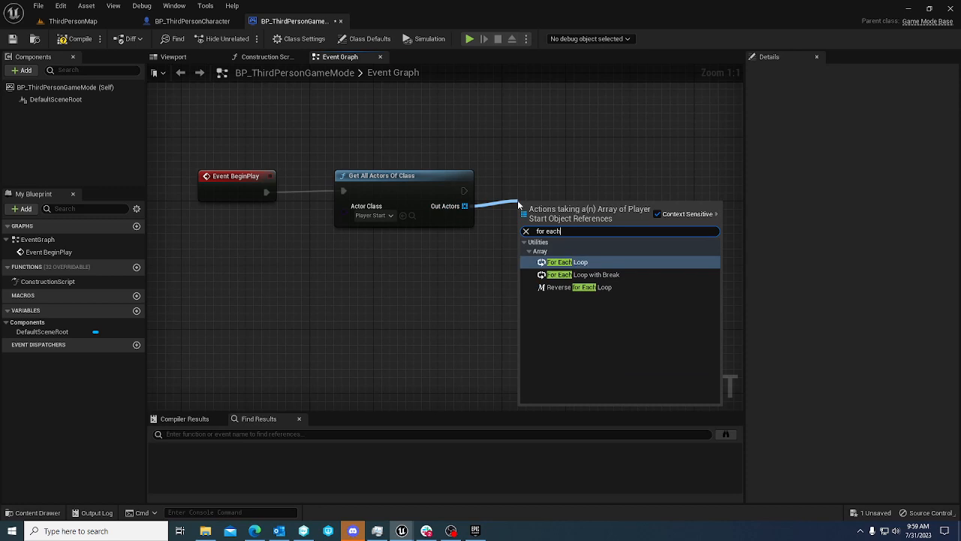
pyautogui.click(561, 261)
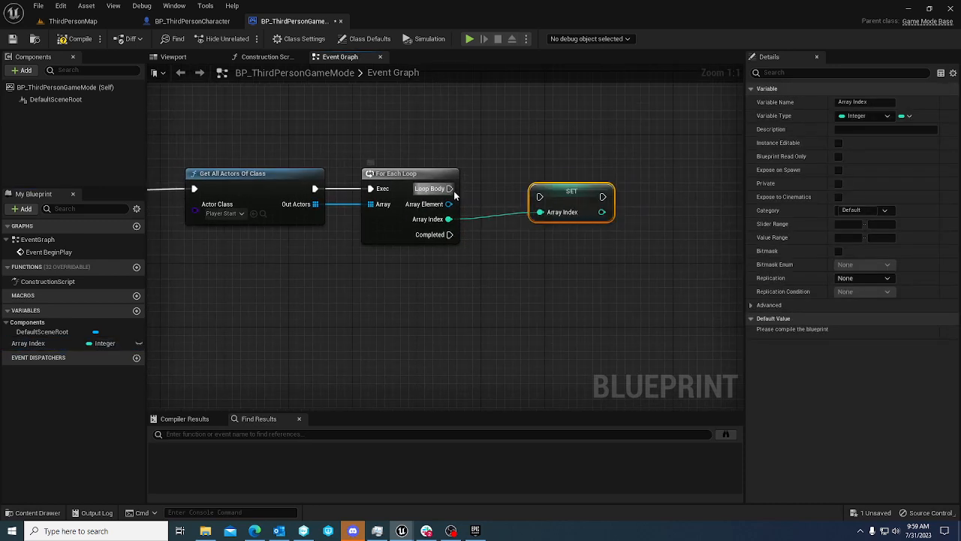
pyautogui.moveTo(571, 203); pyautogui.dragTo(539, 195)
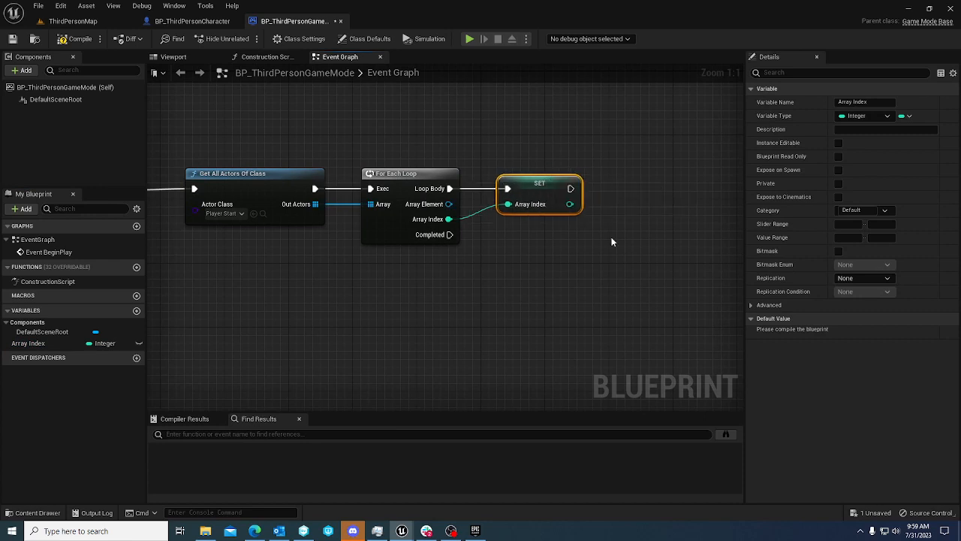
pyautogui.moveTo(571, 218)
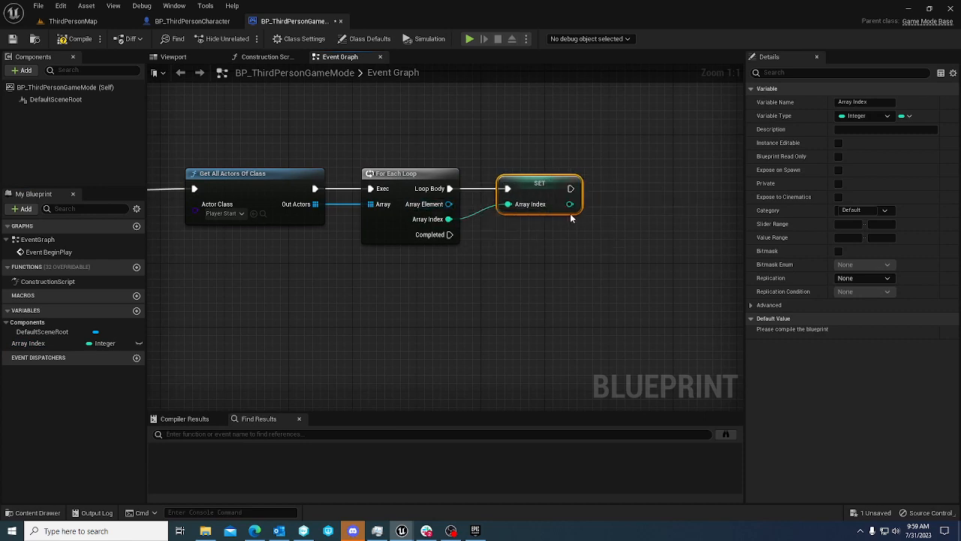
pyautogui.moveTo(570, 205); pyautogui.dragTo(631, 223)
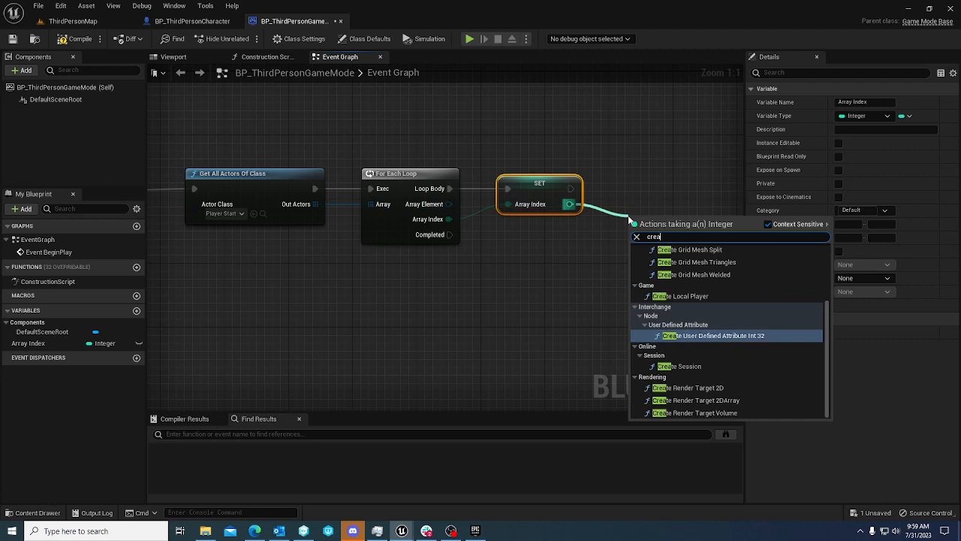
pyautogui.scroll(-3)
pyautogui.write('te l')
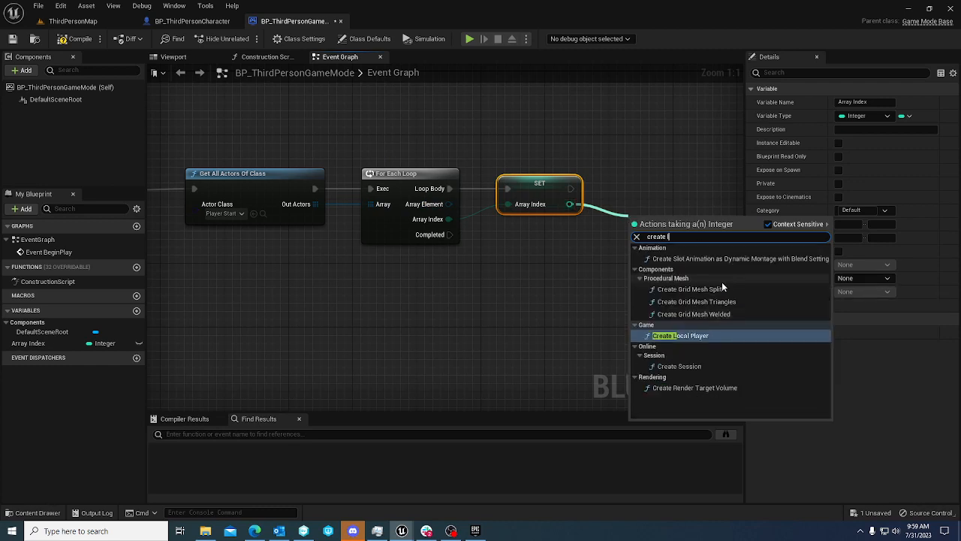
pyautogui.click(680, 335)
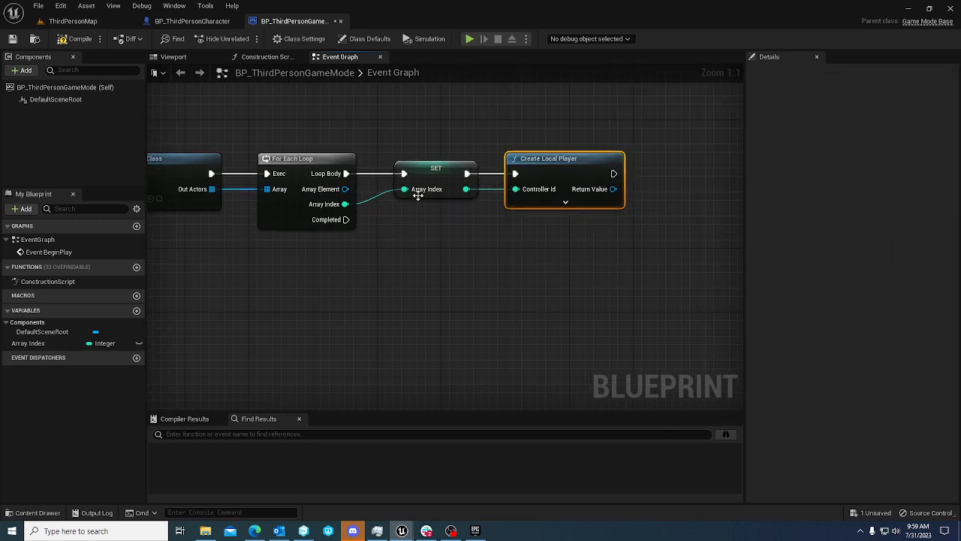
# Read each Player Start's transform and add Get EnhancedInputLocalPlayerSubsystem for the new player
pyautogui.moveTo(346, 188); pyautogui.dragTo(402, 225)
pyautogui.write('get actor trand')
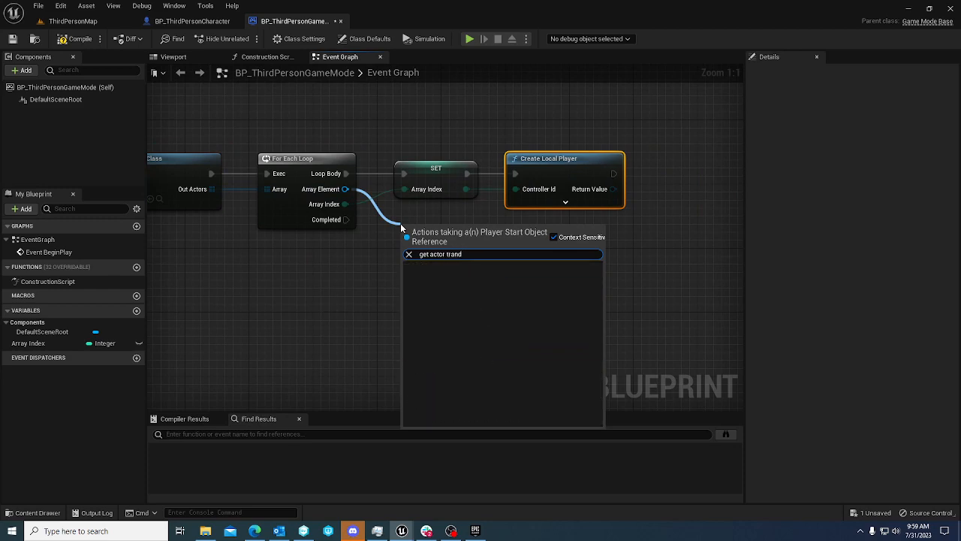
pyautogui.click(439, 254)
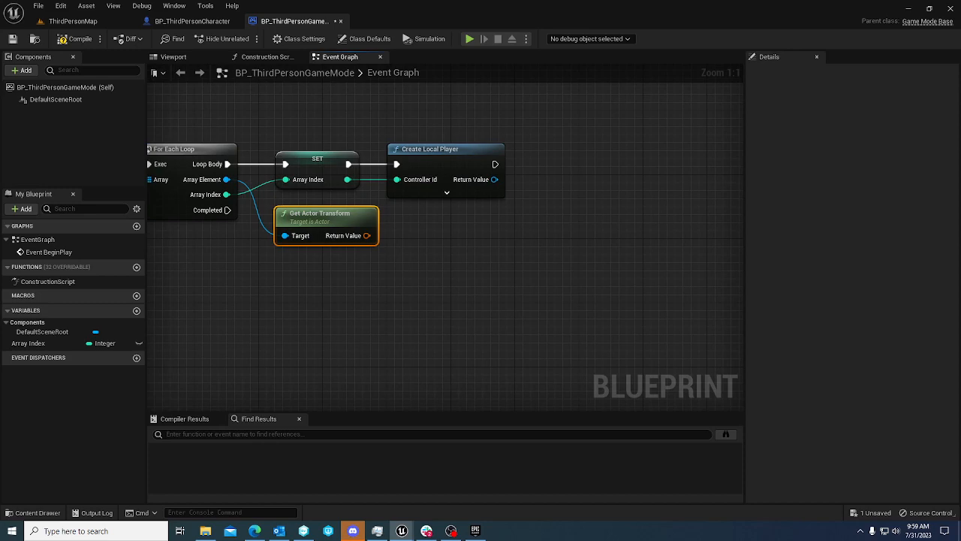
pyautogui.moveTo(490, 165)
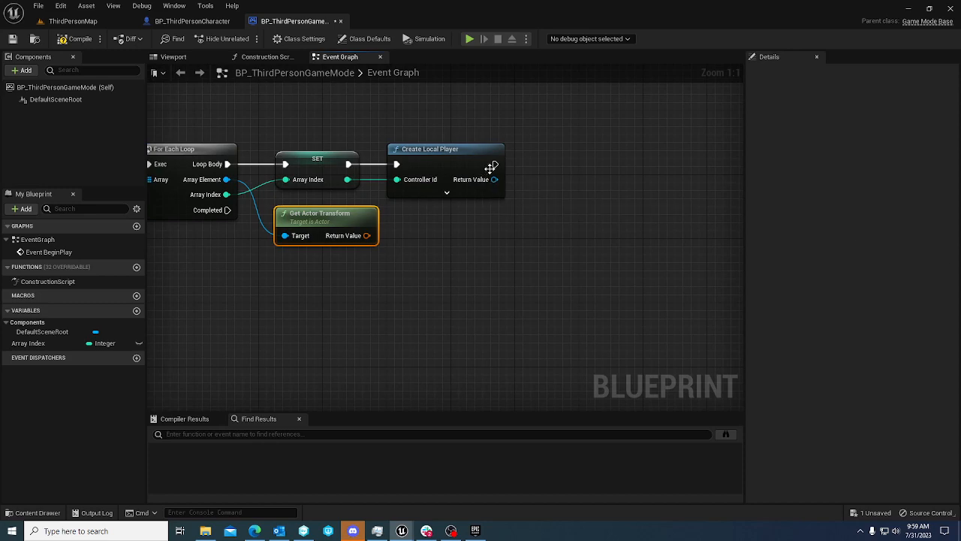
pyautogui.moveTo(513, 195)
pyautogui.write('en')
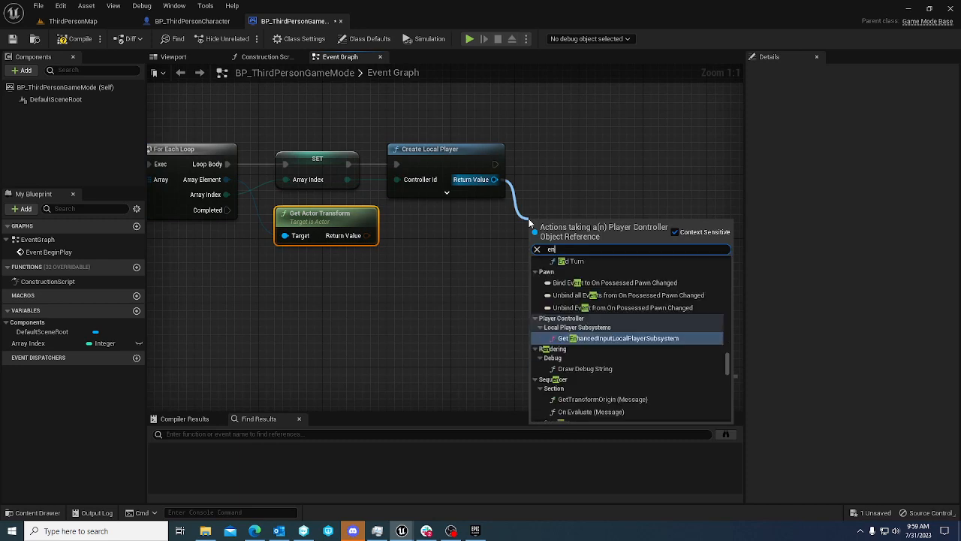
pyautogui.click(627, 282)
pyautogui.write('>')
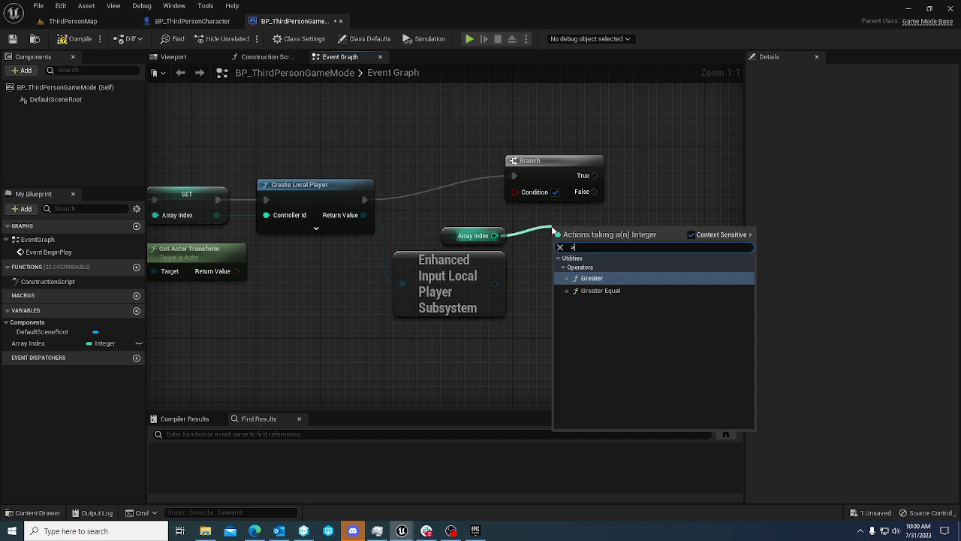
# Add an Array Index > 0 check and Add Mapping Context using IMC_Default
pyautogui.click(591, 278)
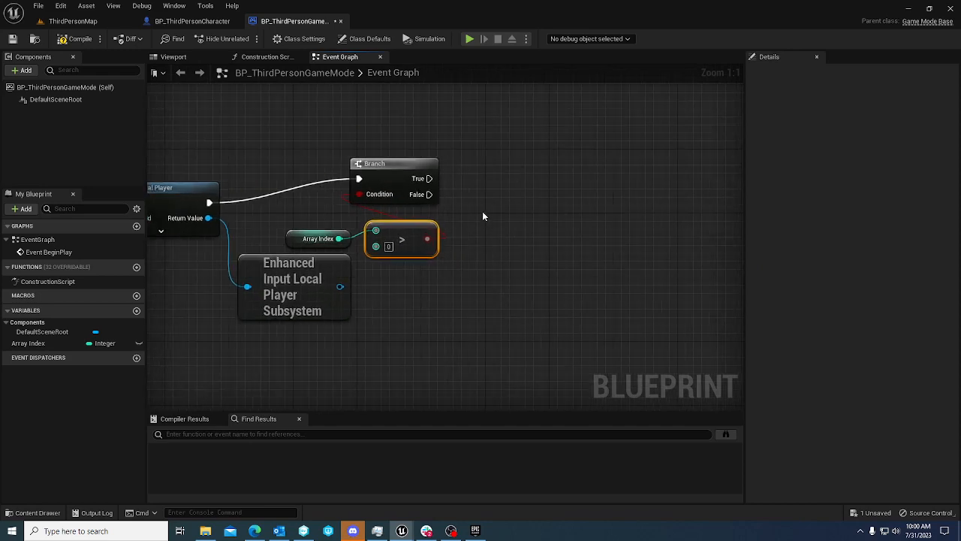
pyautogui.moveTo(339, 286); pyautogui.dragTo(526, 190)
pyautogui.write('add mapp')
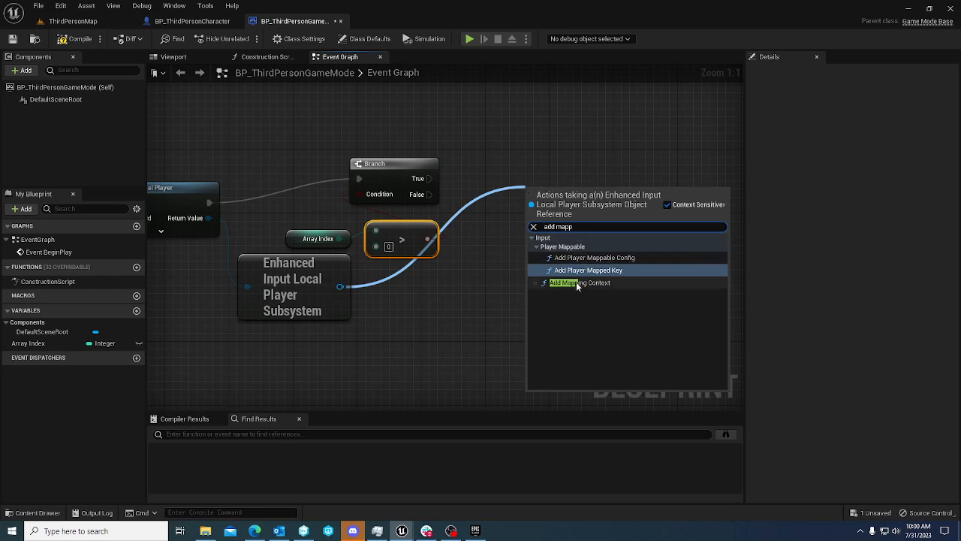
pyautogui.click(577, 283)
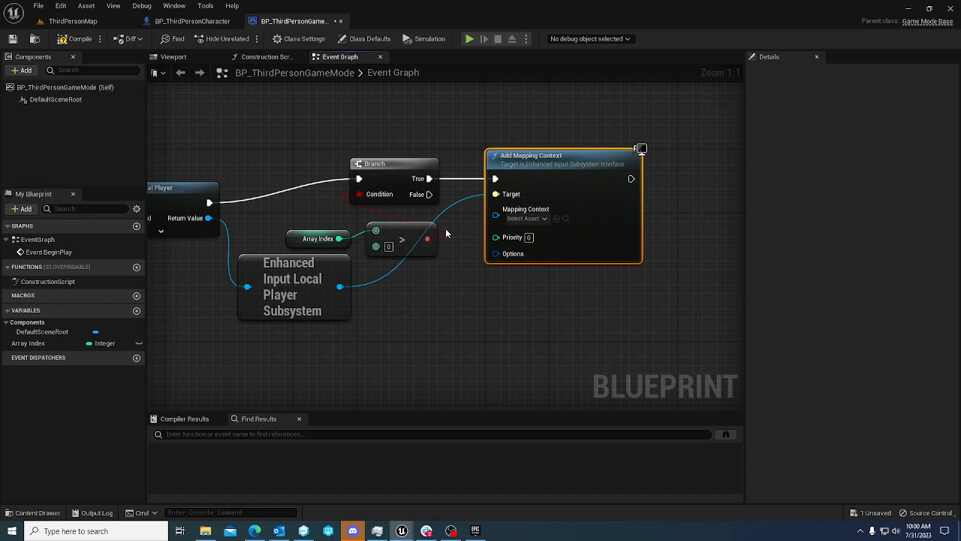
pyautogui.moveTo(339, 284)
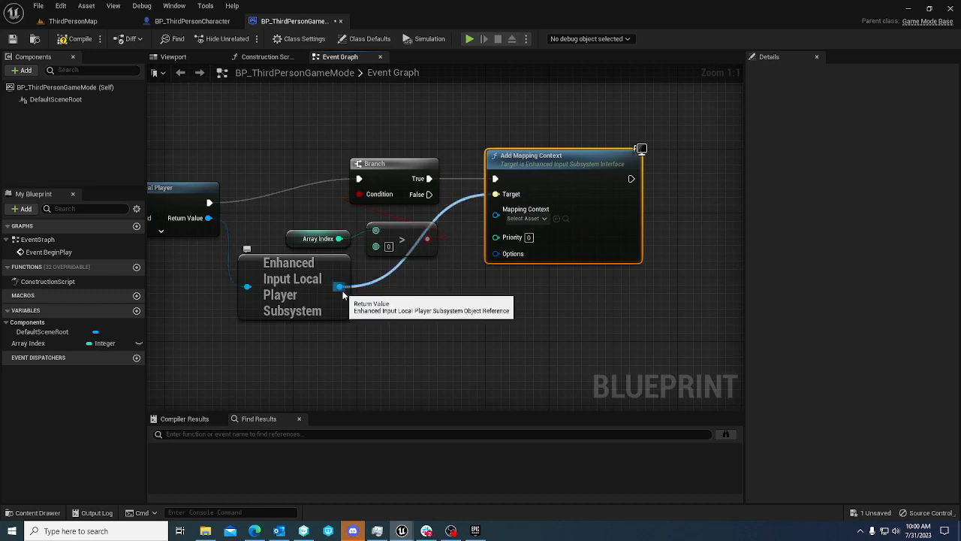
pyautogui.click(524, 218)
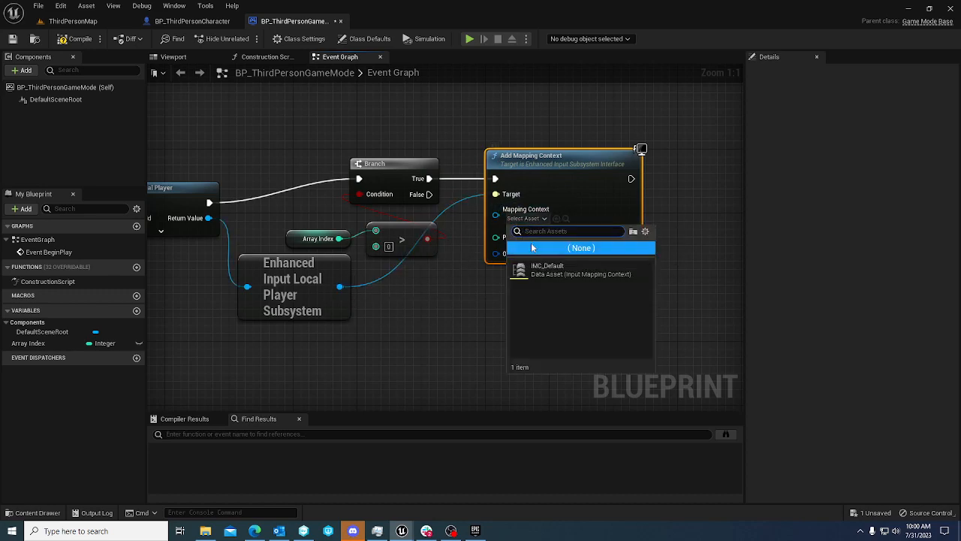
pyautogui.click(547, 269)
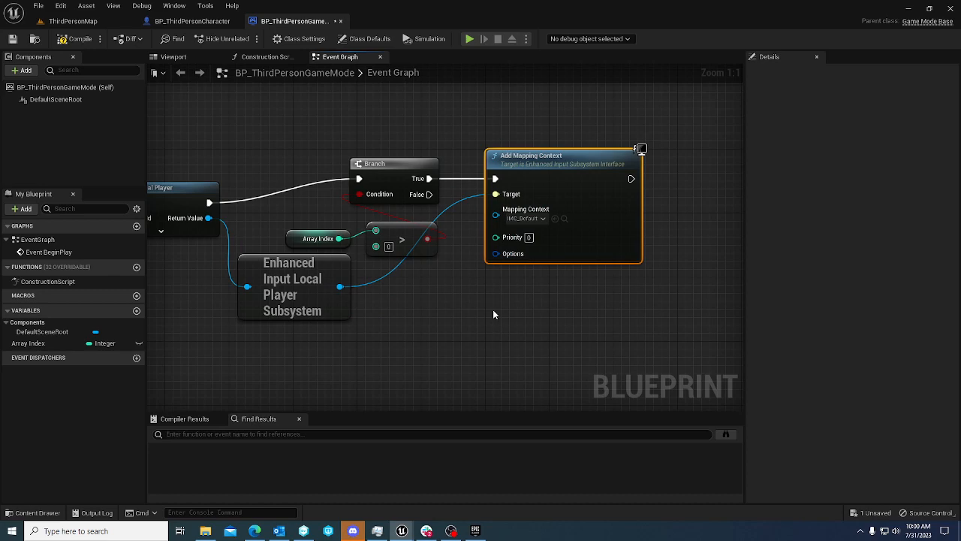
pyautogui.moveTo(219, 204)
pyautogui.write('We')
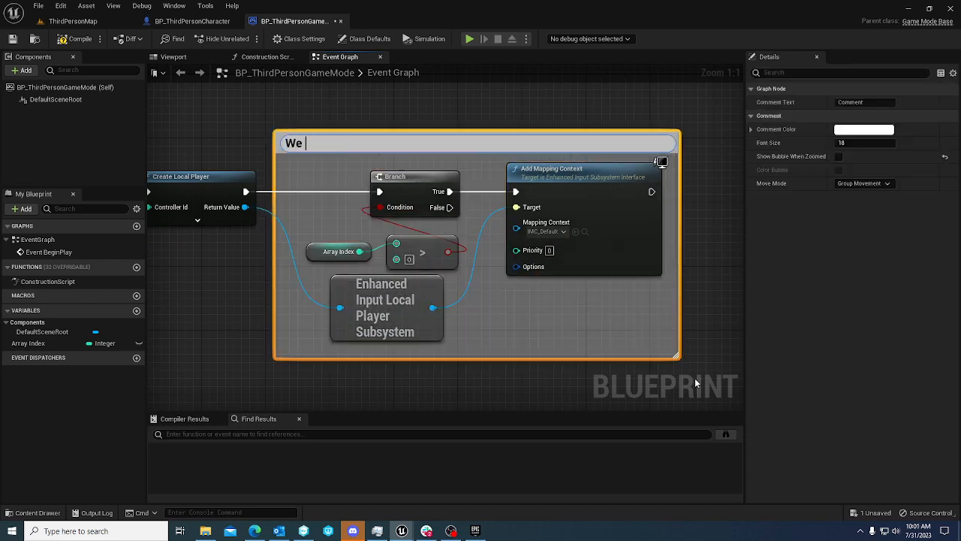
# Title the comment box around the mapping-context nodes 'We are not player 1'
pyautogui.write('are not player')
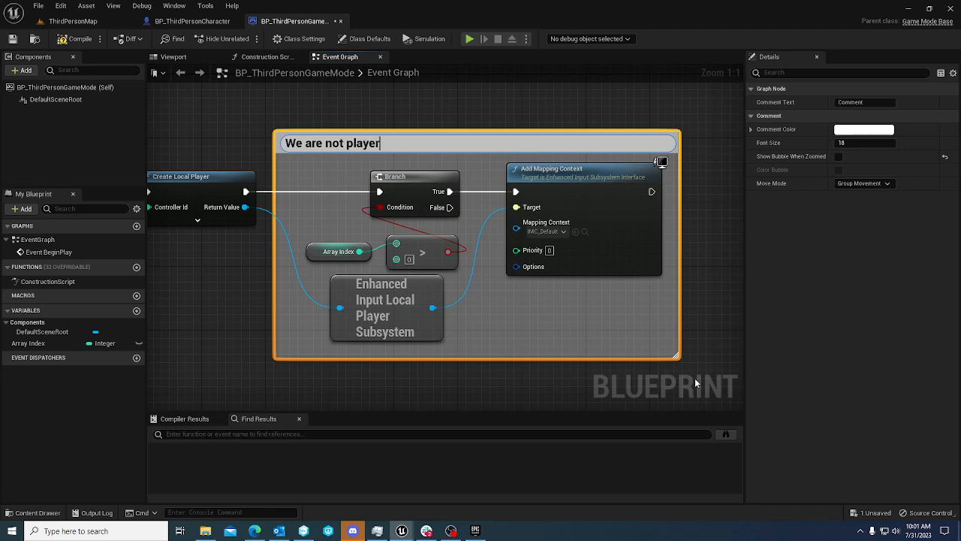
pyautogui.write('1')
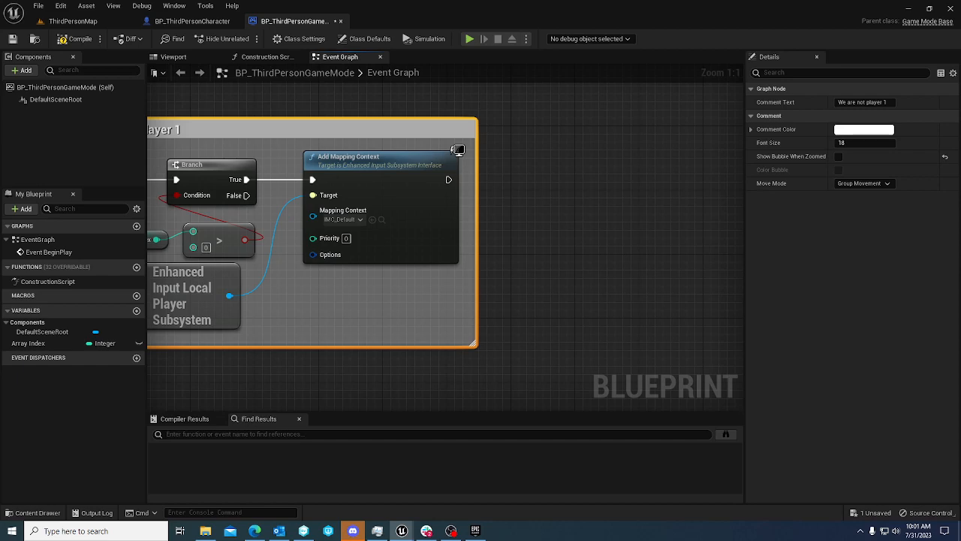
# Add a Spawn Actor from Class node after Add Mapping Context, with Class set to BP_ThirdPersonCharacter
pyautogui.moveTo(449, 179); pyautogui.dragTo(539, 181)
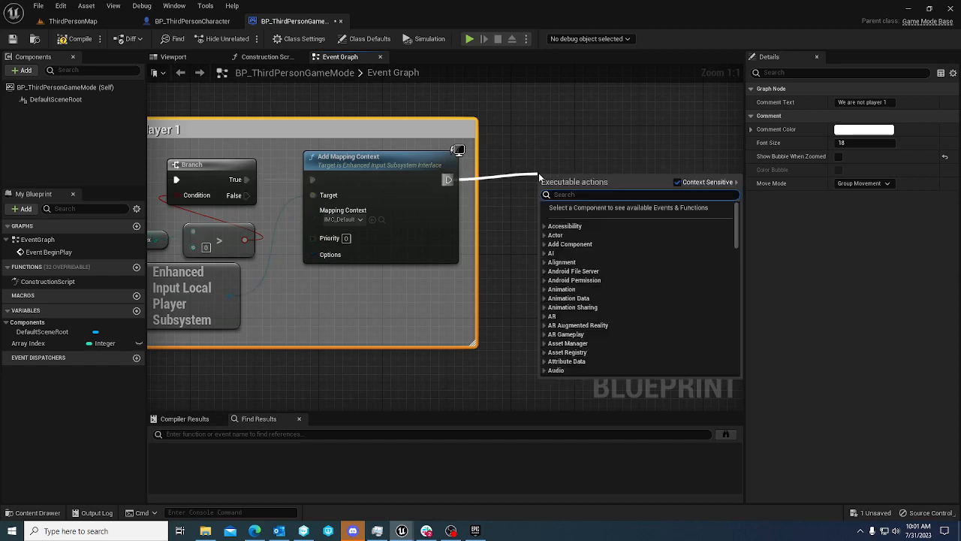
pyautogui.write('spawn actor')
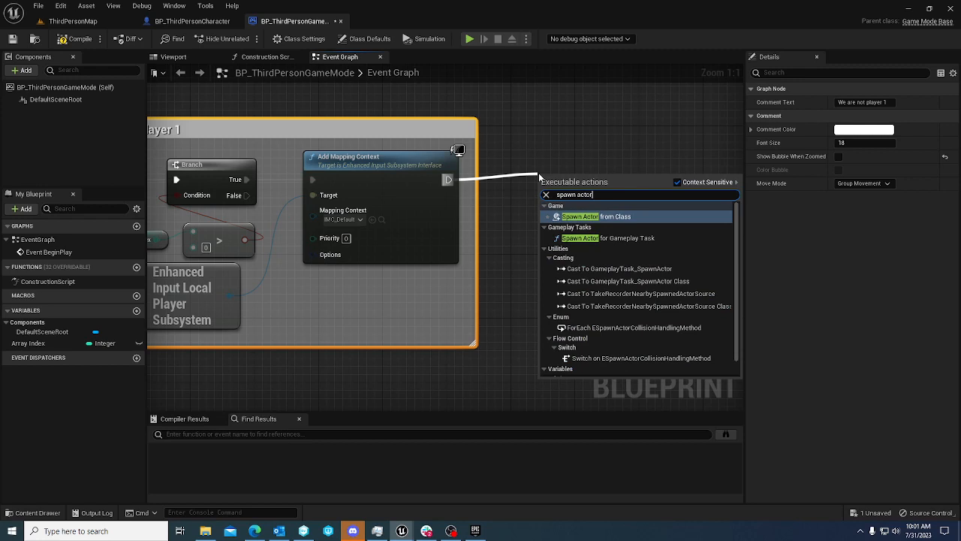
pyautogui.click(579, 216)
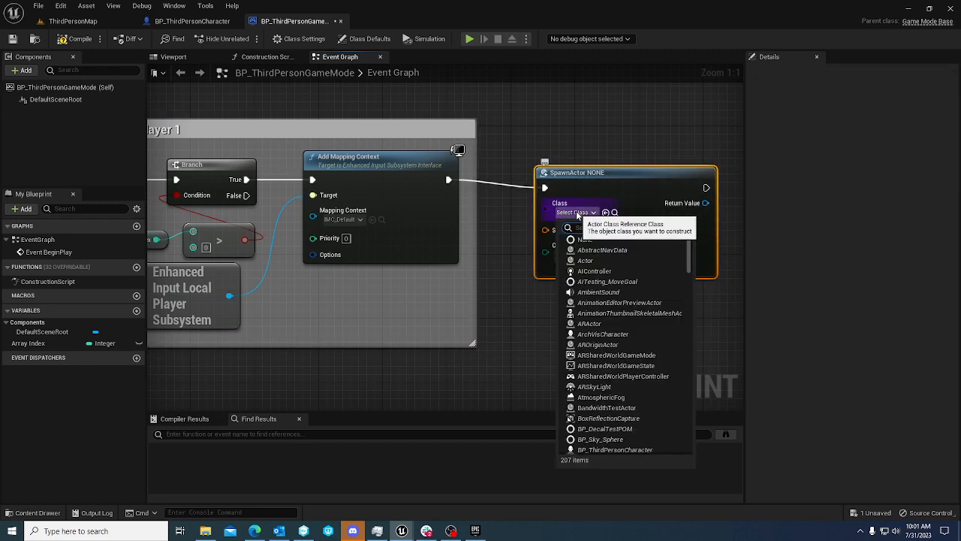
pyautogui.click(614, 449)
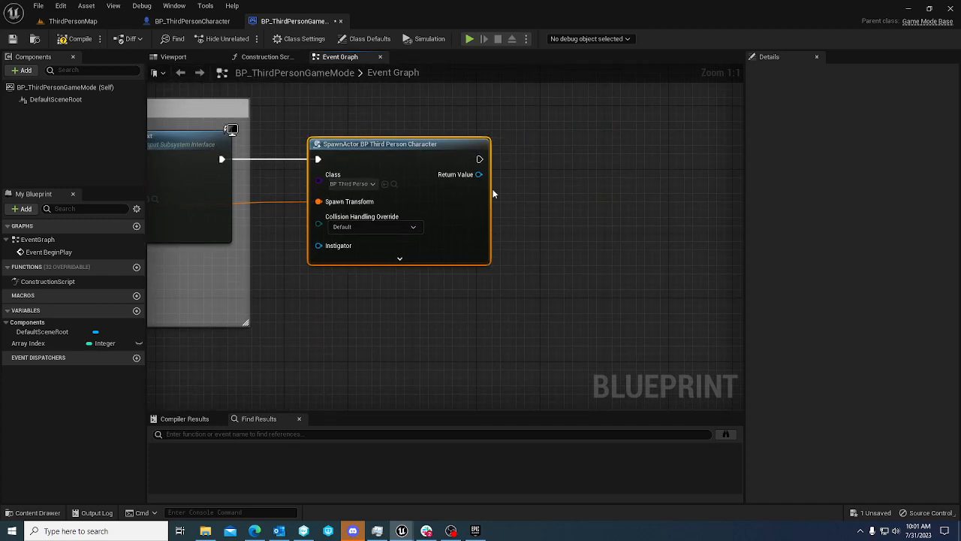
pyautogui.moveTo(479, 174); pyautogui.dragTo(548, 189)
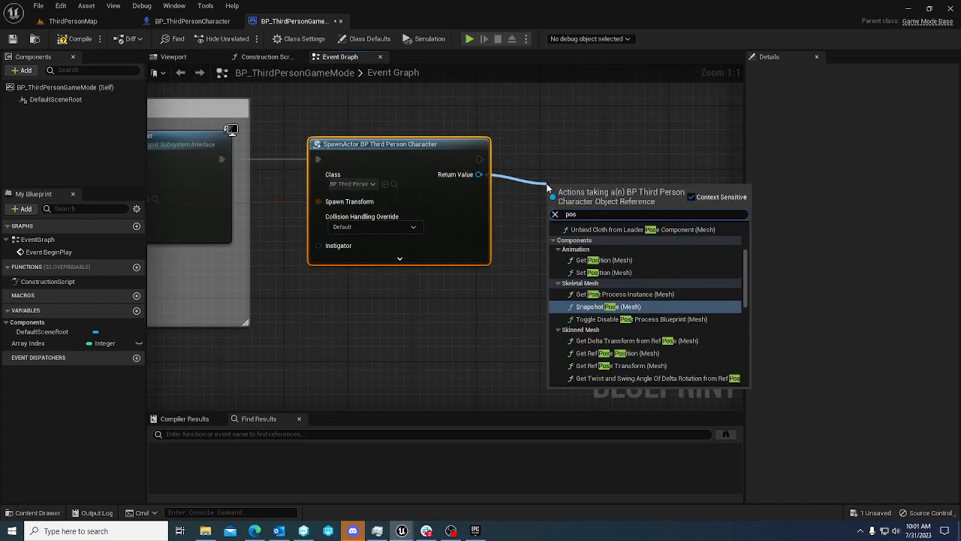
pyautogui.click(457, 306)
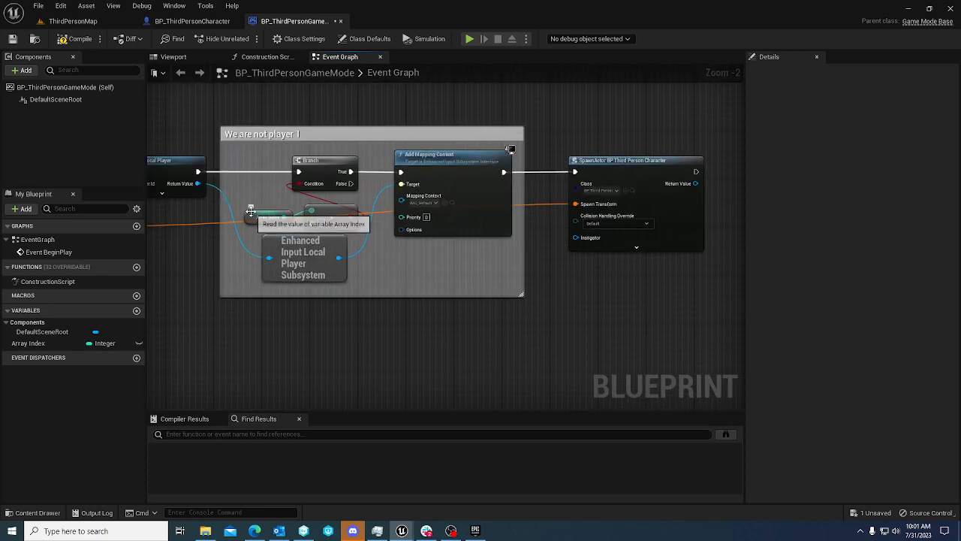
# Get the player controller for Array Index and have it Possess the spawned character
pyautogui.click(267, 216)
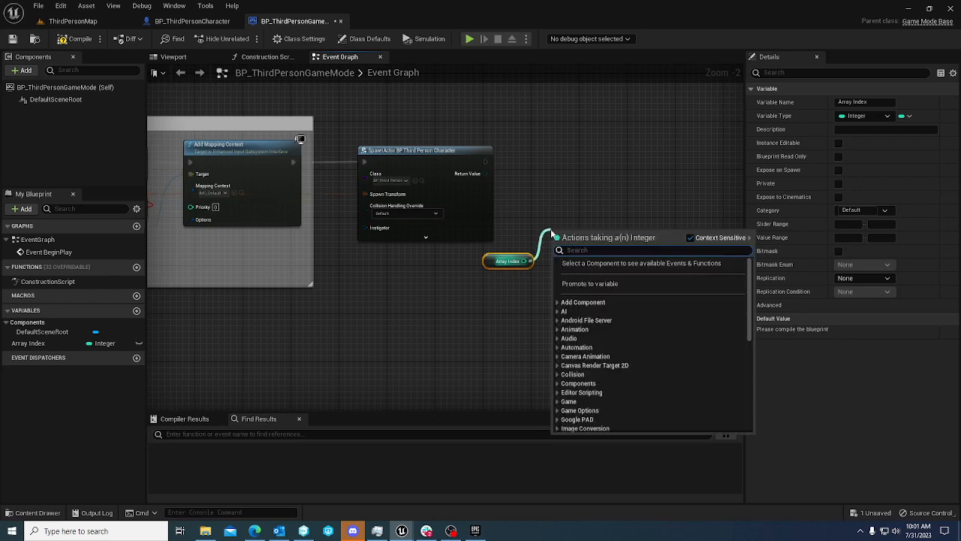
pyautogui.write('get player')
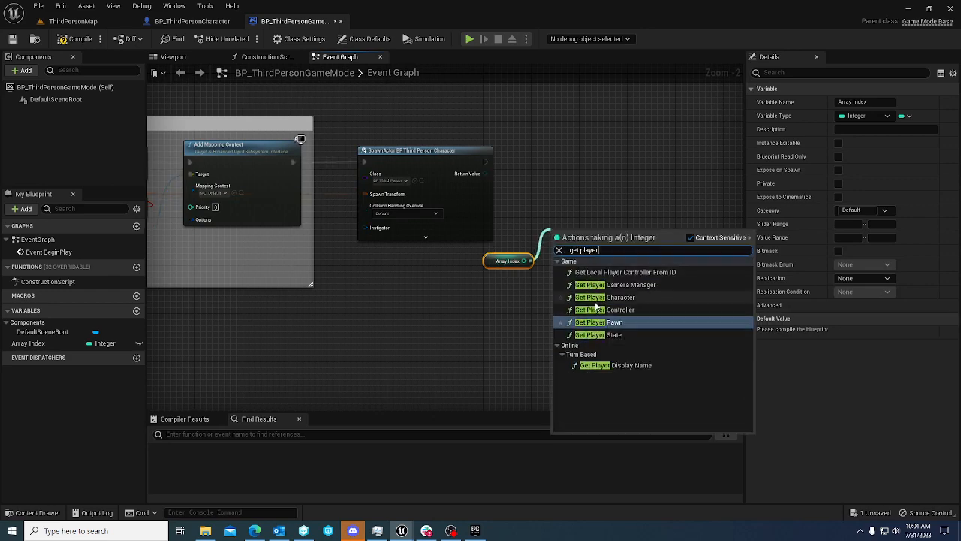
pyautogui.click(609, 309)
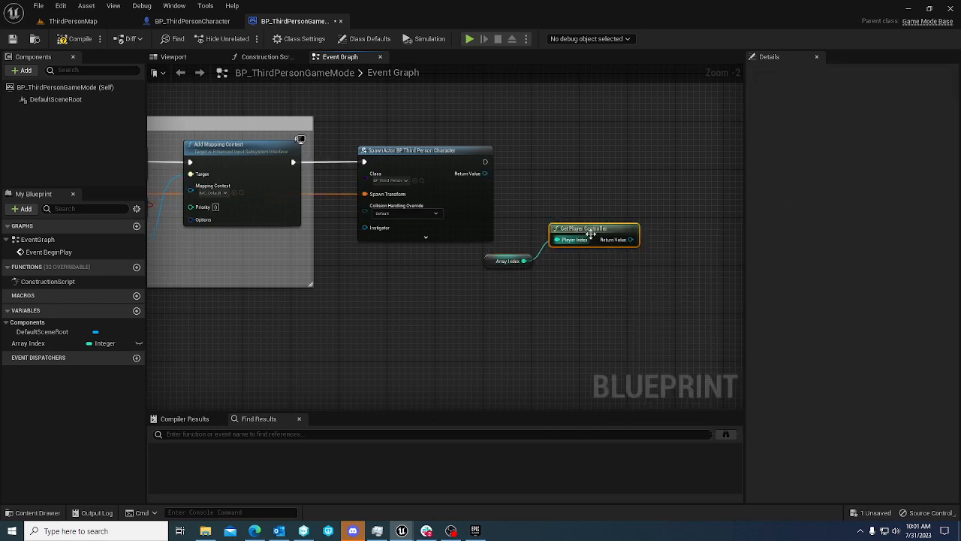
pyautogui.click(507, 261)
pyautogui.write('poss')
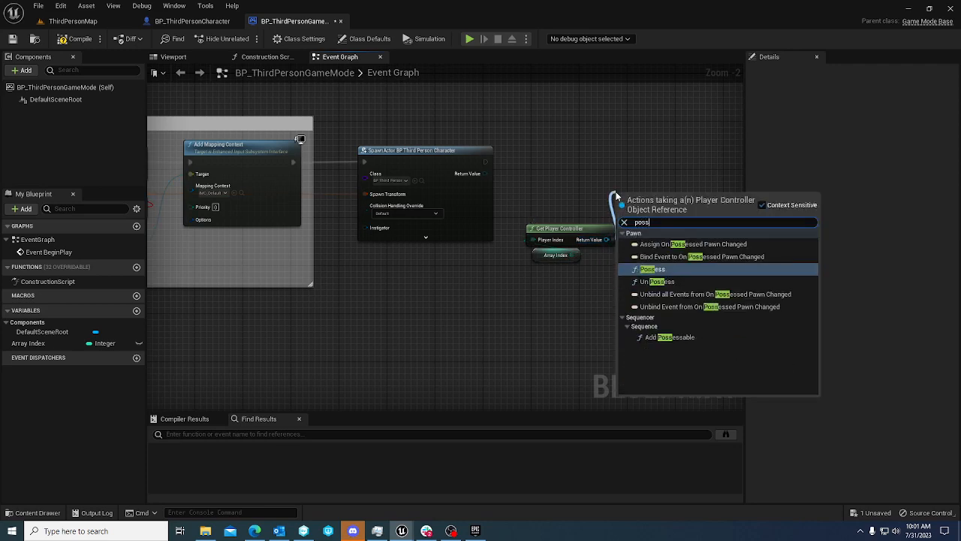
pyautogui.click(649, 269)
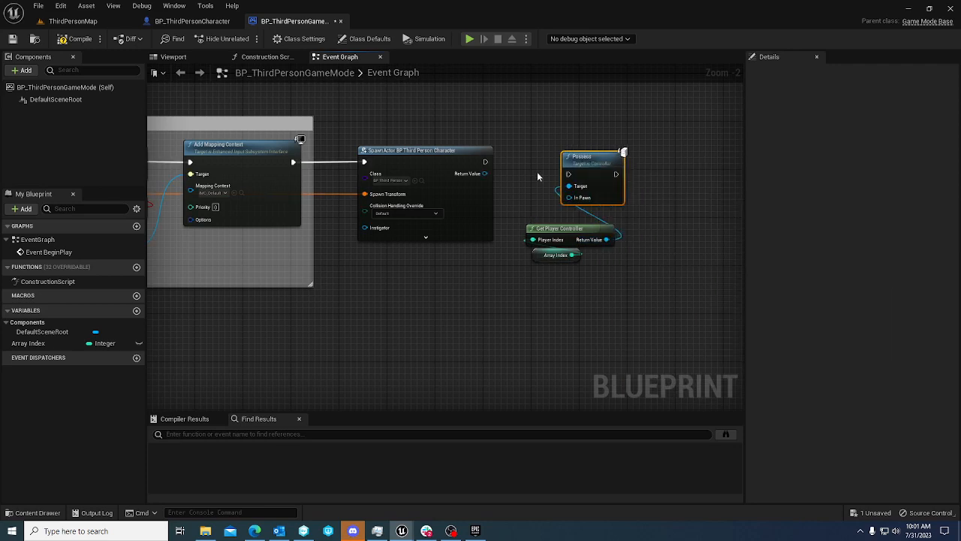
pyautogui.moveTo(583, 159)
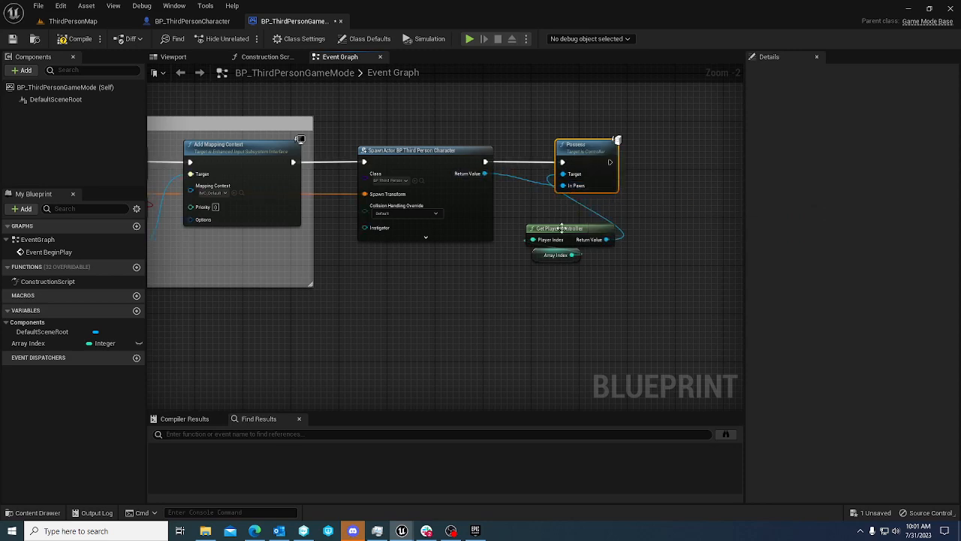
pyautogui.scroll(-3)
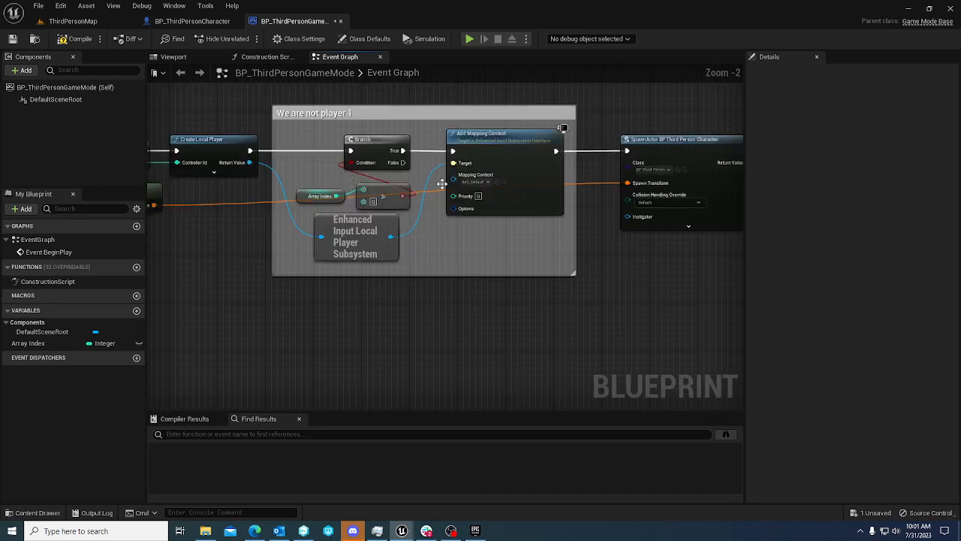
pyautogui.moveTo(481, 137)
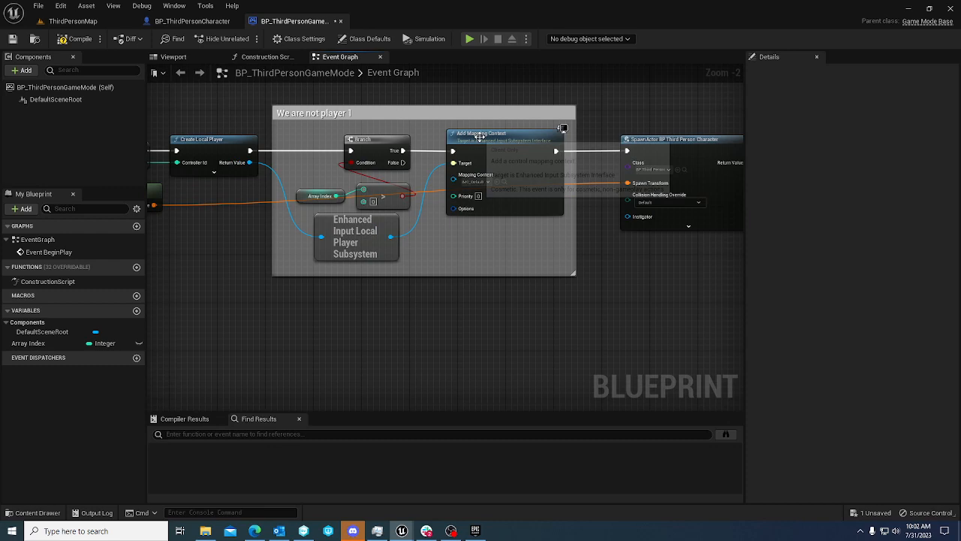
pyautogui.moveTo(471, 175)
pyautogui.write('get player')
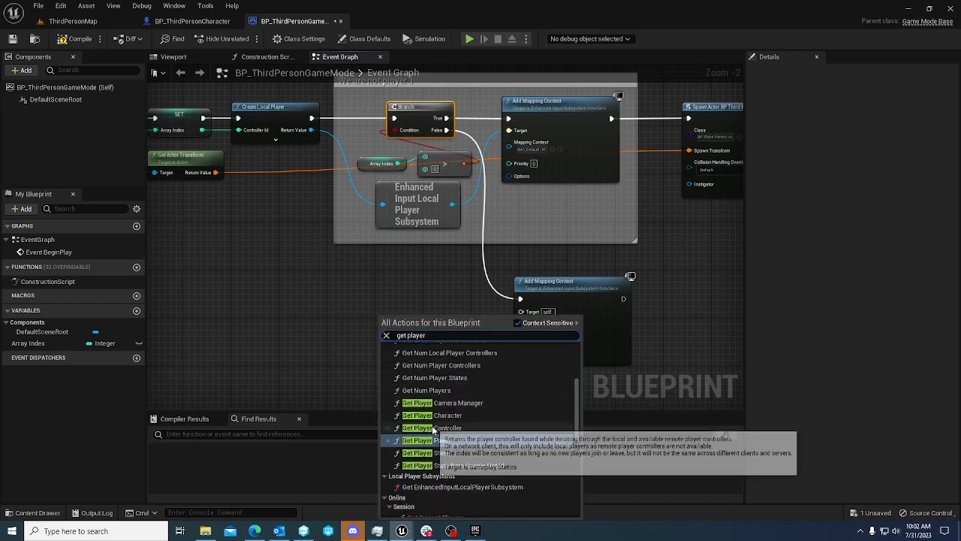
# Feed player controller 0's EnhancedInputLocalPlayerSubsystem into Add Mapping Context's target
pyautogui.click(418, 427)
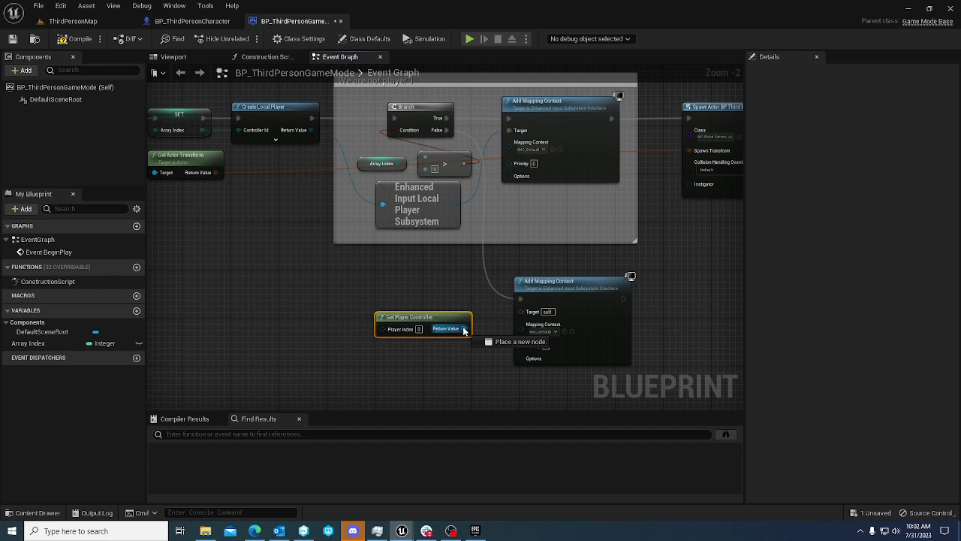
pyautogui.moveTo(463, 328); pyautogui.dragTo(420, 399)
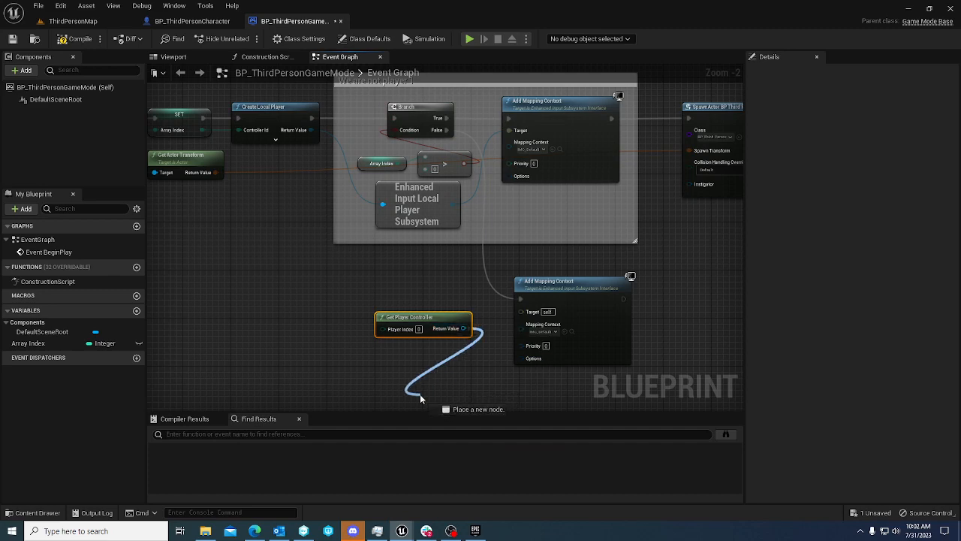
pyautogui.write('enh')
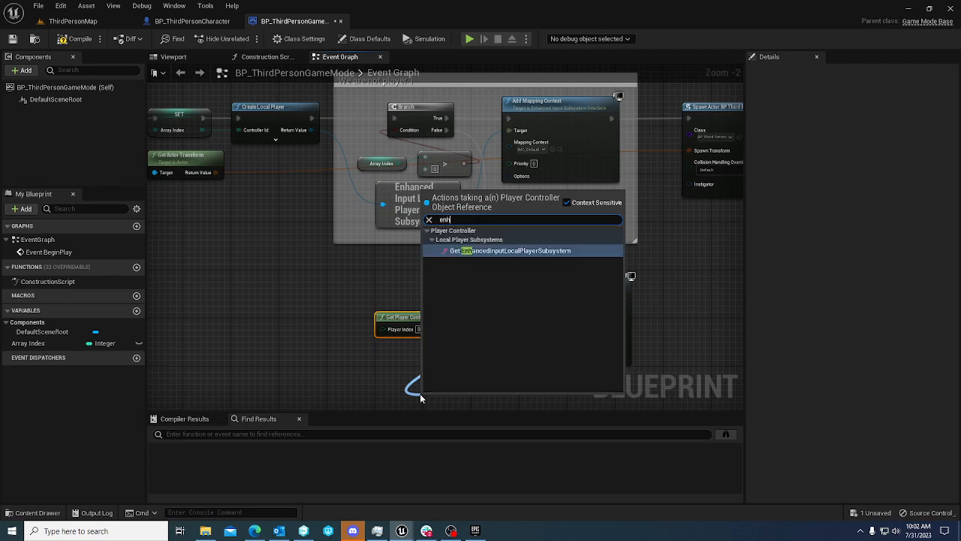
pyautogui.click(523, 250)
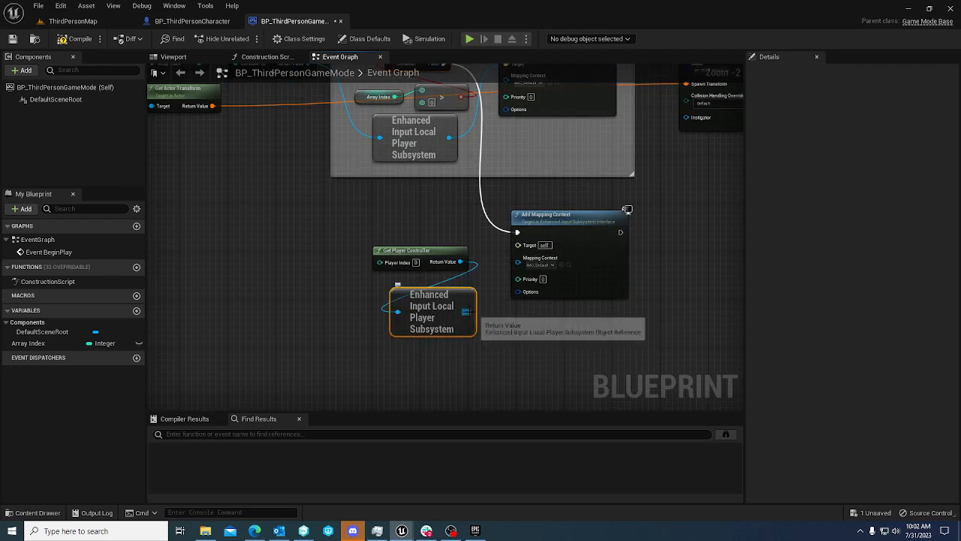
pyautogui.moveTo(465, 311); pyautogui.dragTo(507, 307)
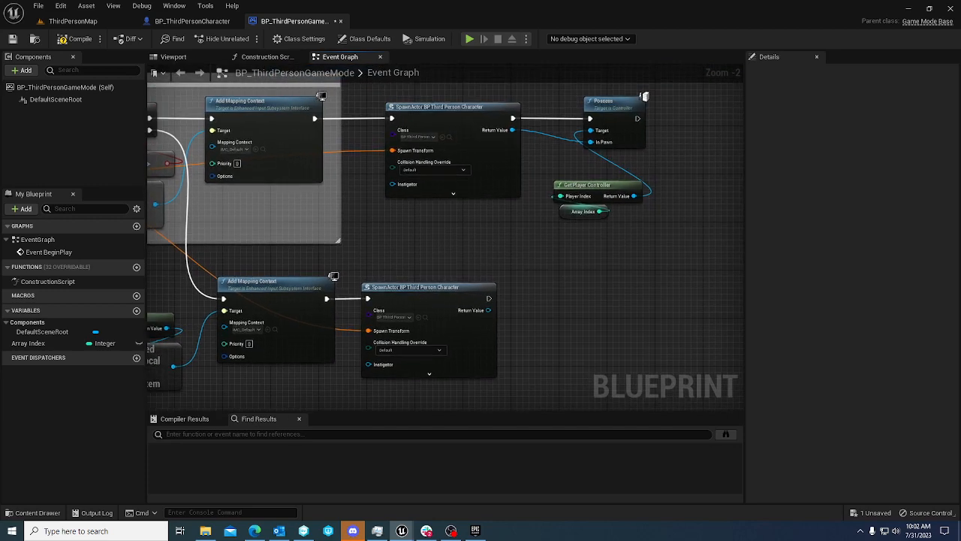
# Add a Possess node taking the spawned character from SpawnActor
pyautogui.moveTo(488, 310); pyautogui.dragTo(555, 316)
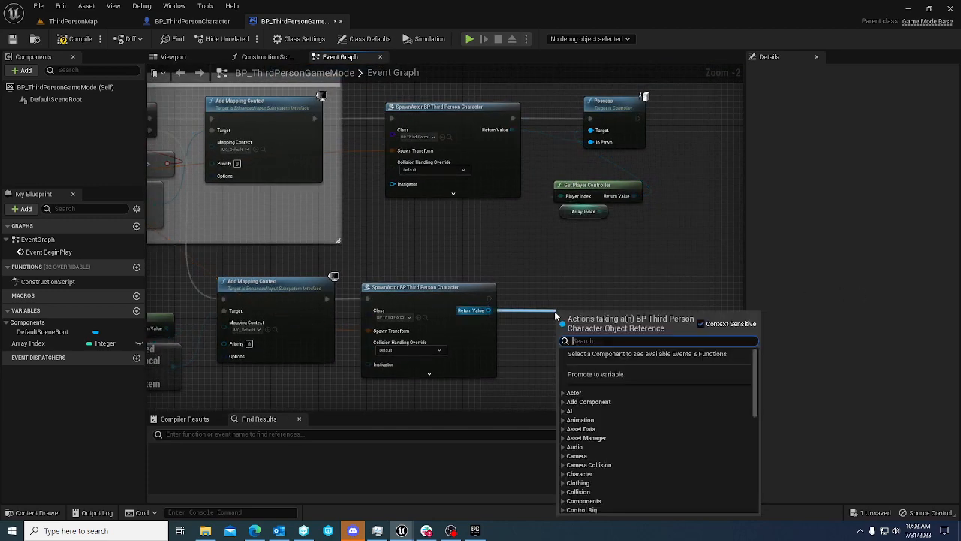
pyautogui.write('poss')
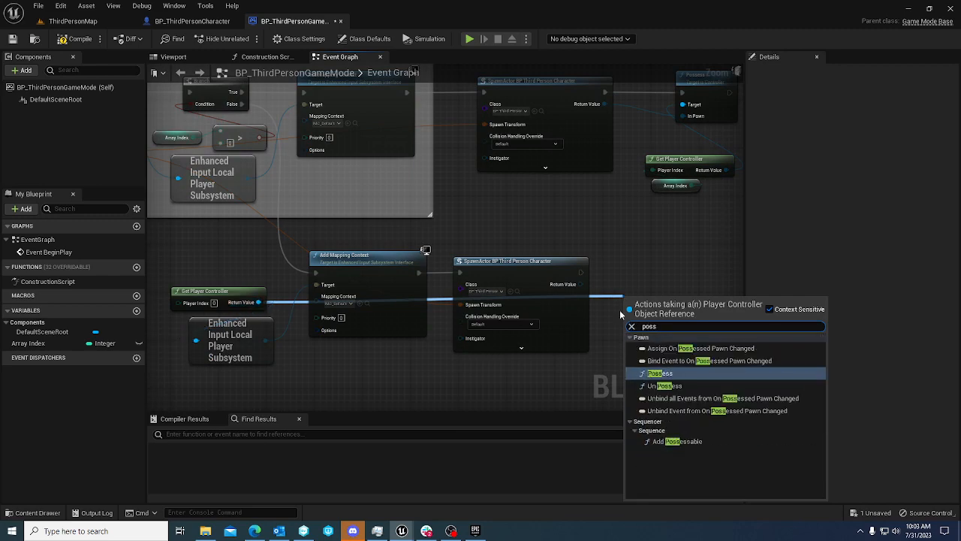
pyautogui.click(656, 372)
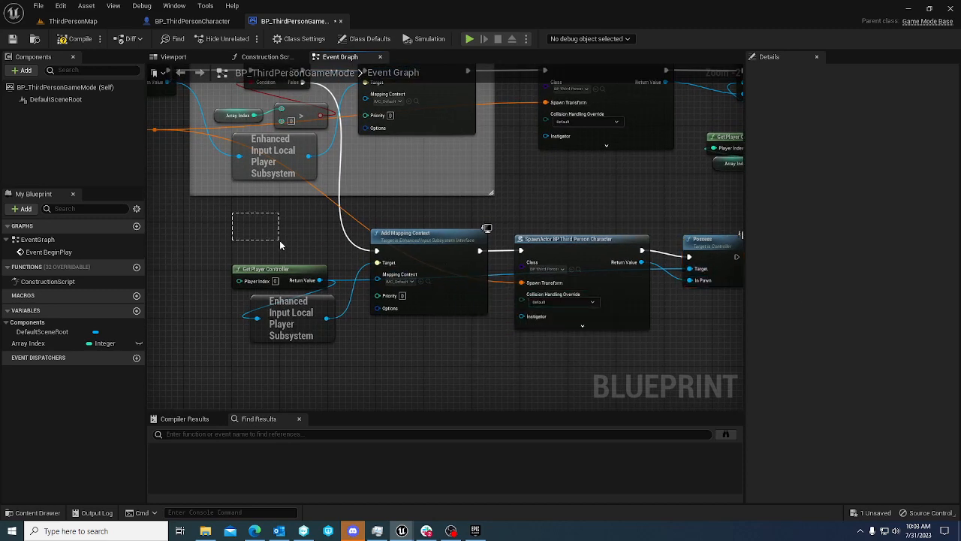
# Group the player 1 chain in a comment titled 'We are player 1'
pyautogui.moveTo(255, 214); pyautogui.dragTo(660, 386)
pyautogui.write('We are')
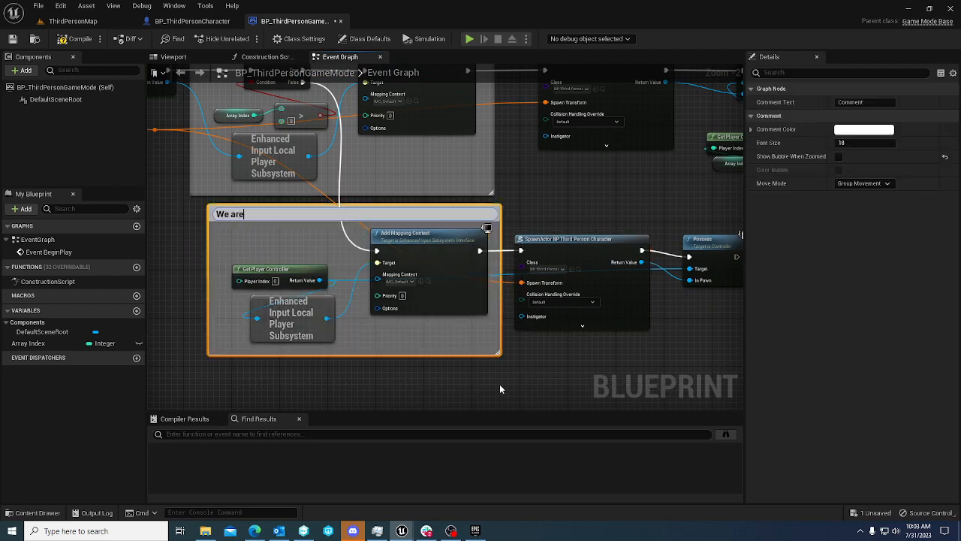
pyautogui.write('player 1')
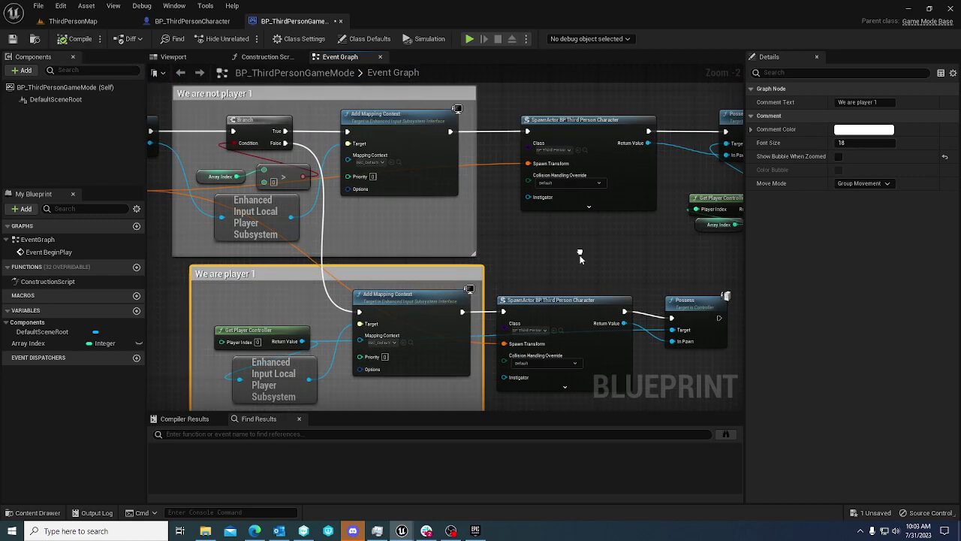
pyautogui.scroll(-3)
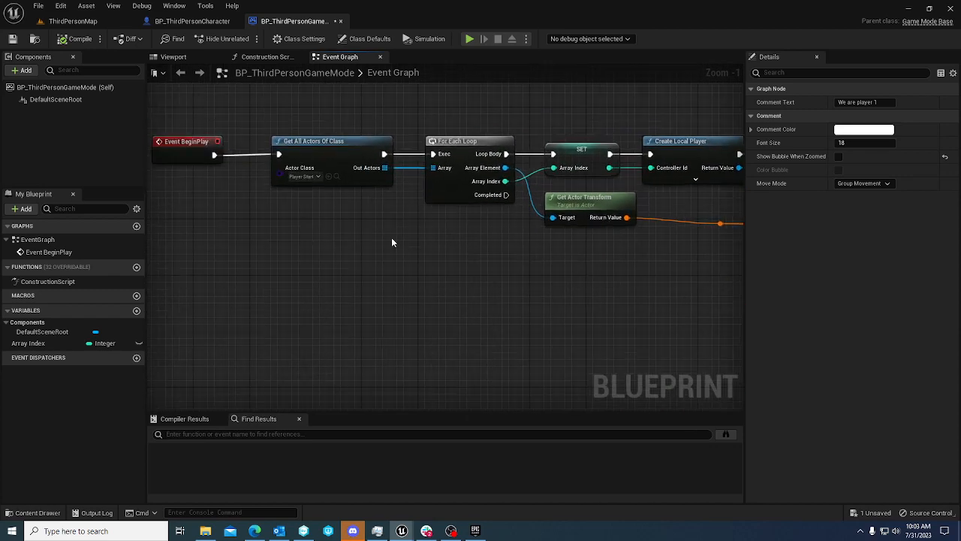
pyautogui.moveTo(468, 192)
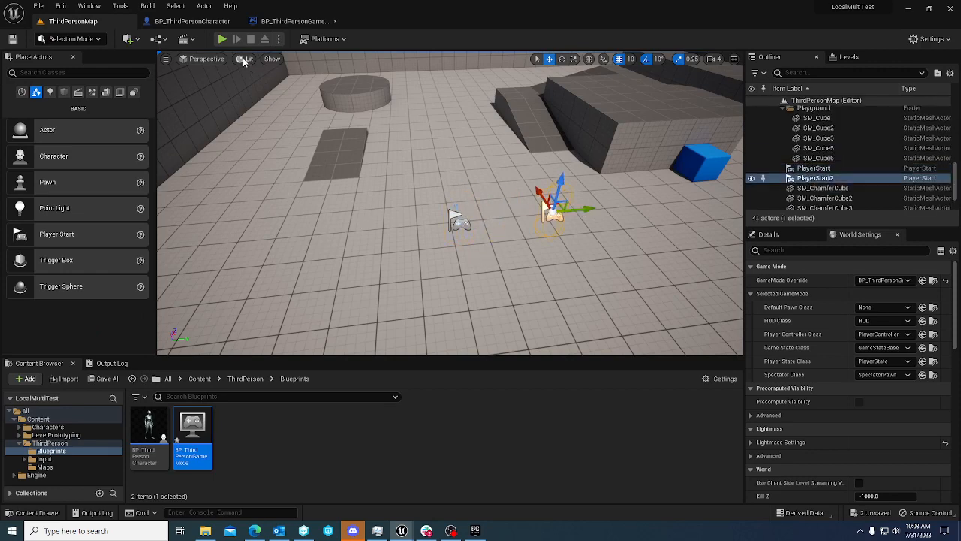
# Test-play the ThirdPersonMap with two Player Starts in split screen, then stop
pyautogui.click(221, 38)
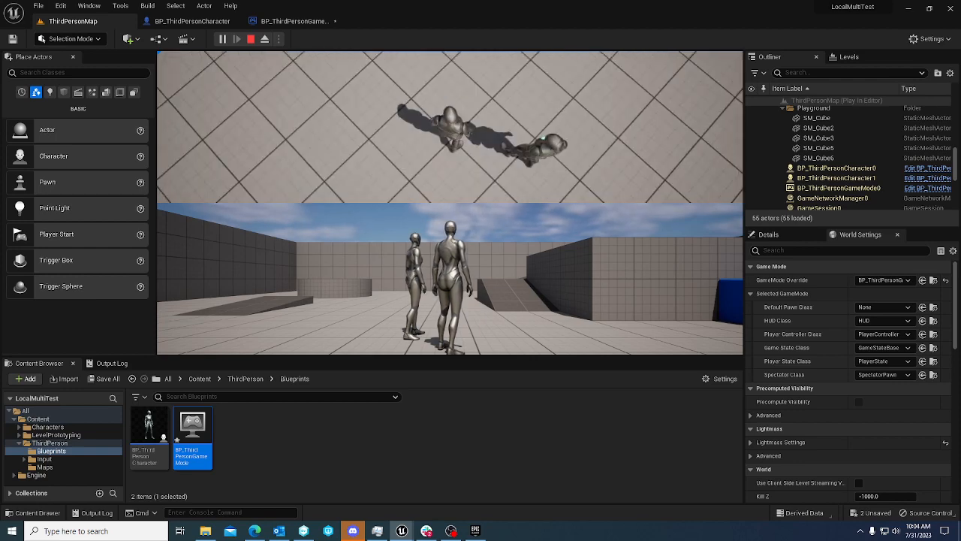
pyautogui.click(252, 39)
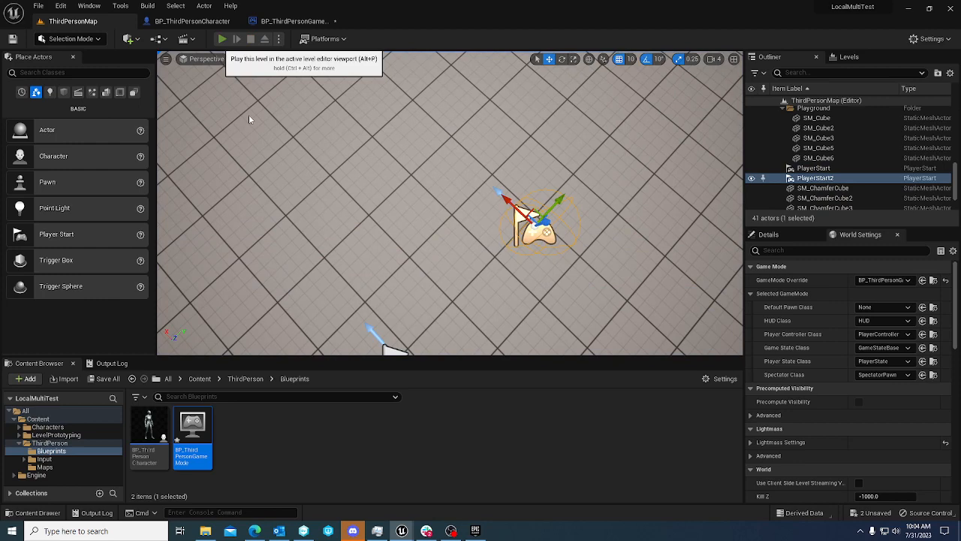
pyautogui.click(220, 38)
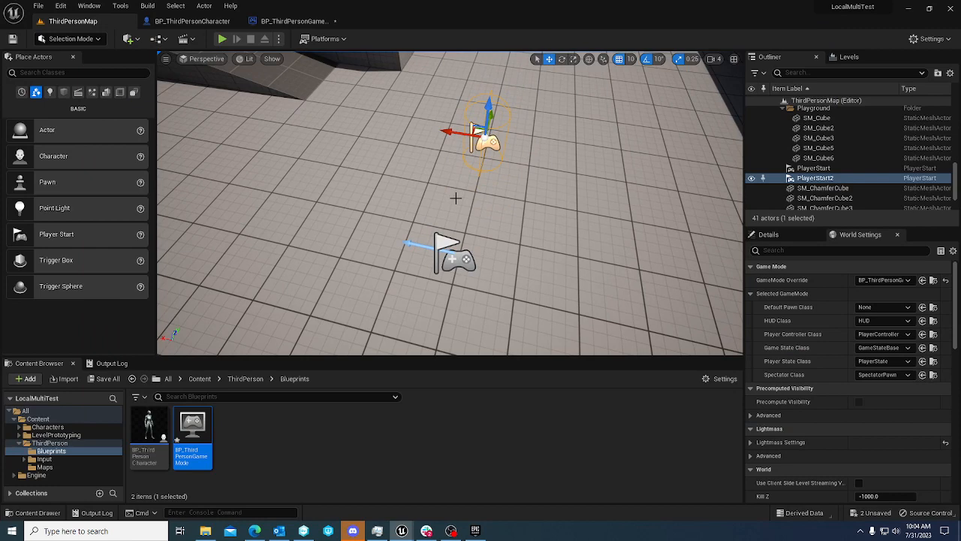
pyautogui.moveTo(227, 52)
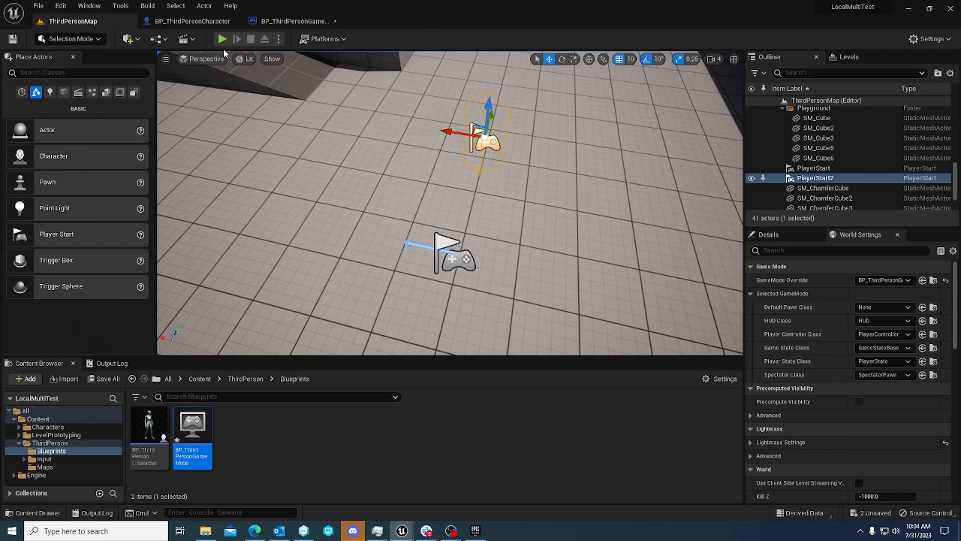
pyautogui.moveTo(552, 161)
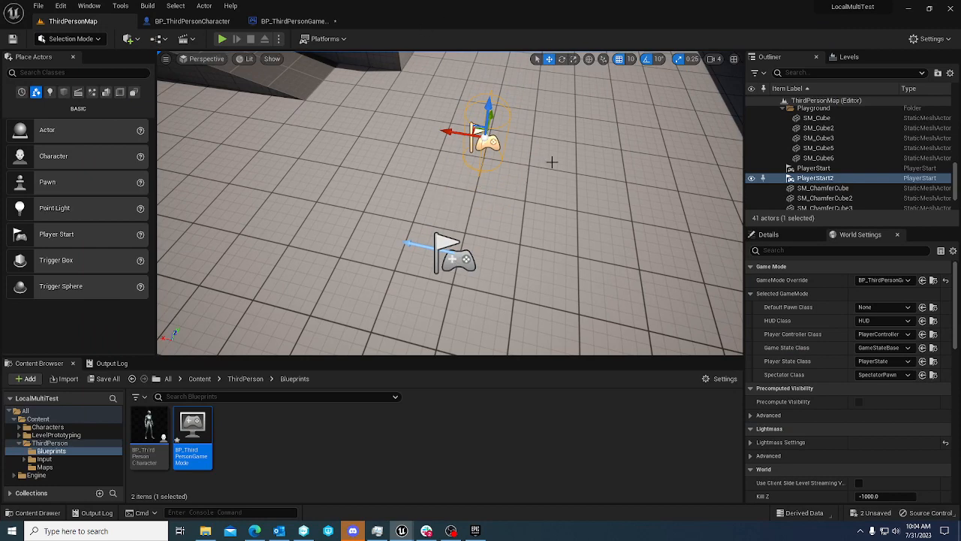
pyautogui.moveTo(565, 191)
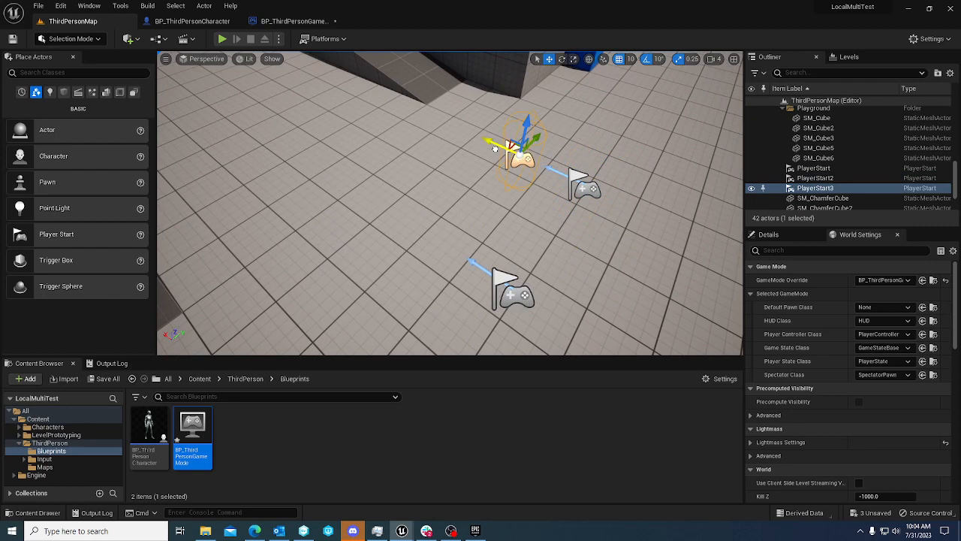
# Test-play with PlayerStart3 added to see three-way split screen, then stop
pyautogui.click(221, 38)
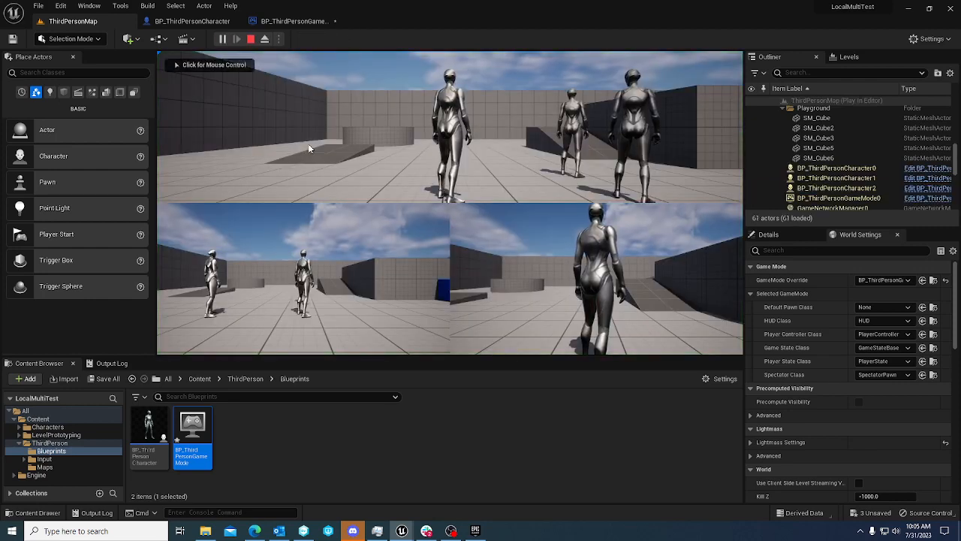
pyautogui.click(250, 39)
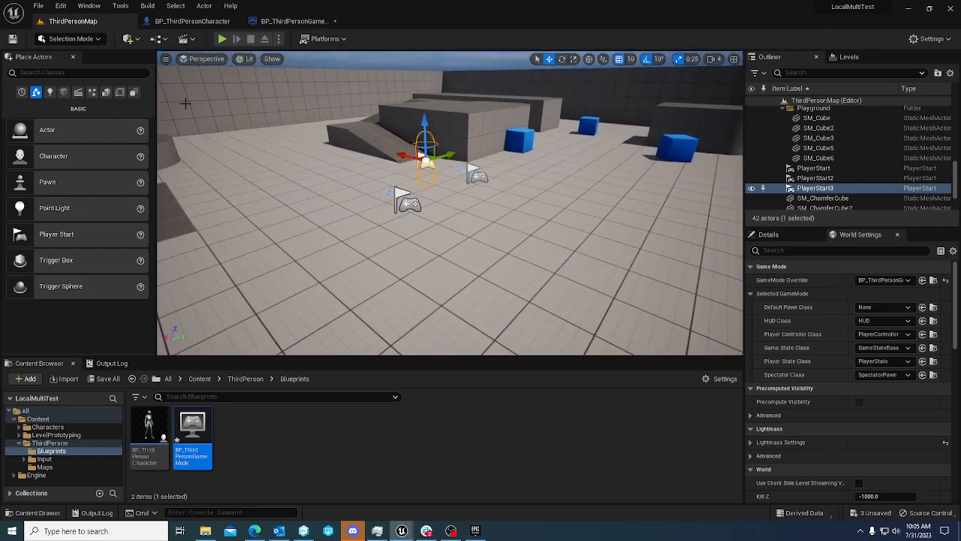
# Remove PlayerStart3 and save the GameMode Blueprint and level changes
pyautogui.click(323, 38)
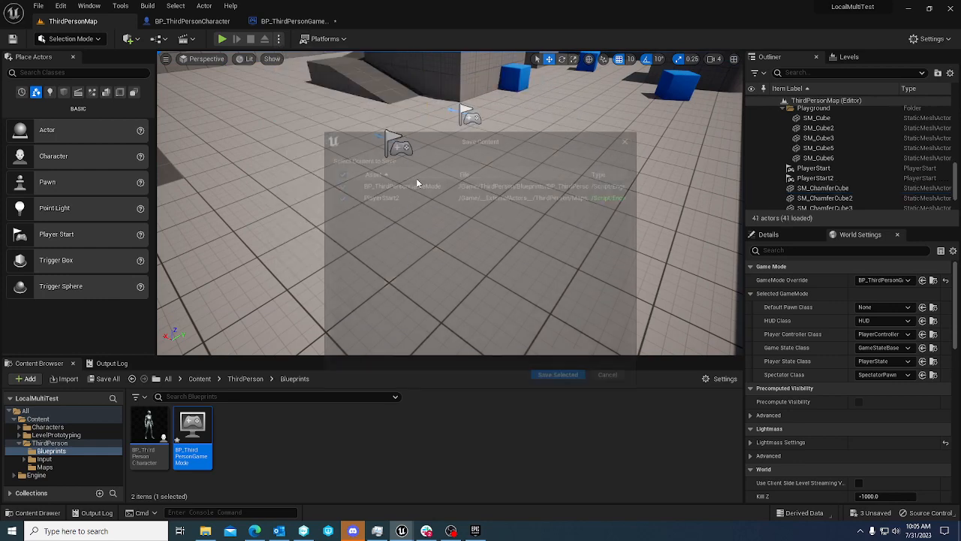
pyautogui.click(558, 373)
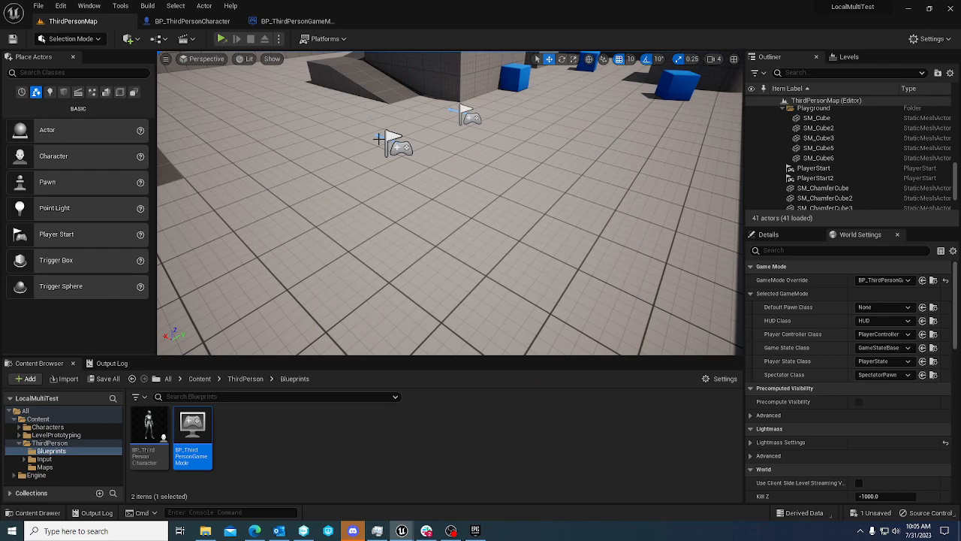